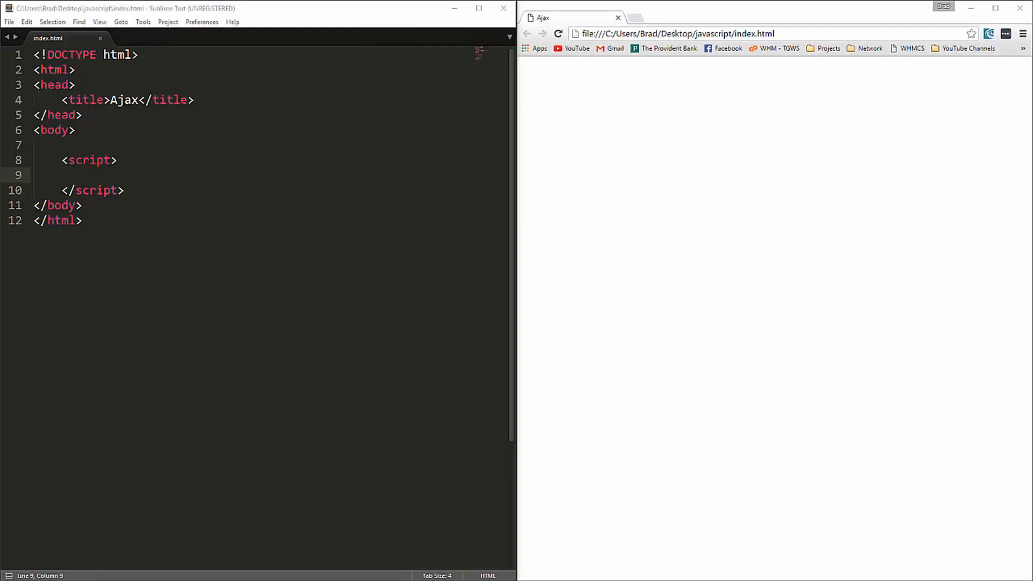
mouse_move(849, 107)
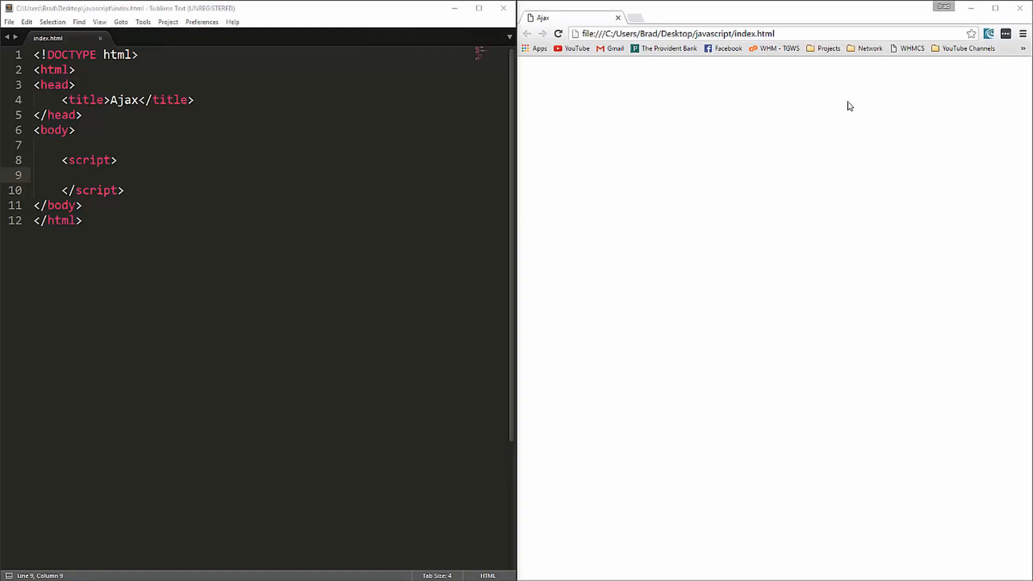
mouse_move(656, 198)
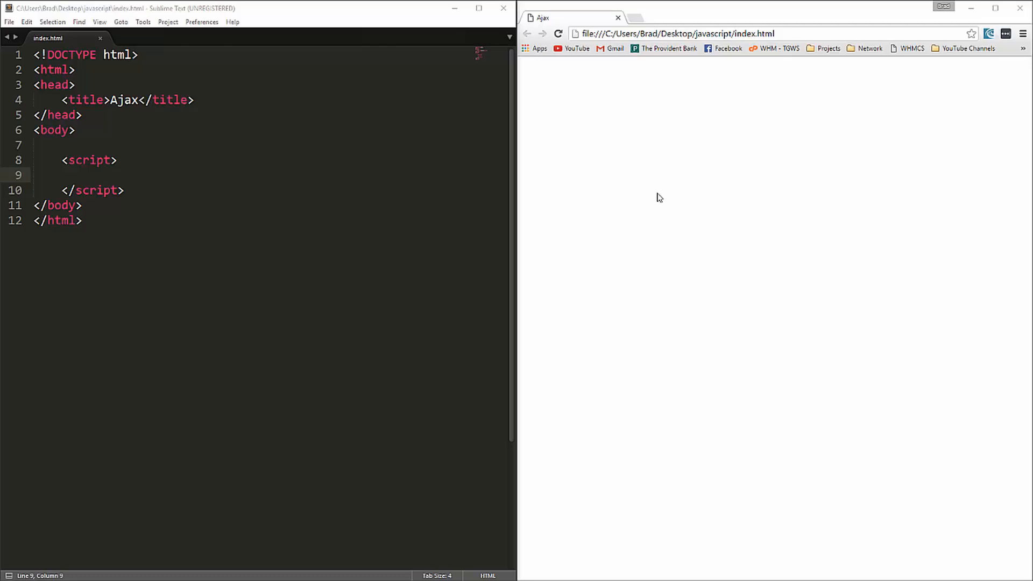
mouse_move(568, 185)
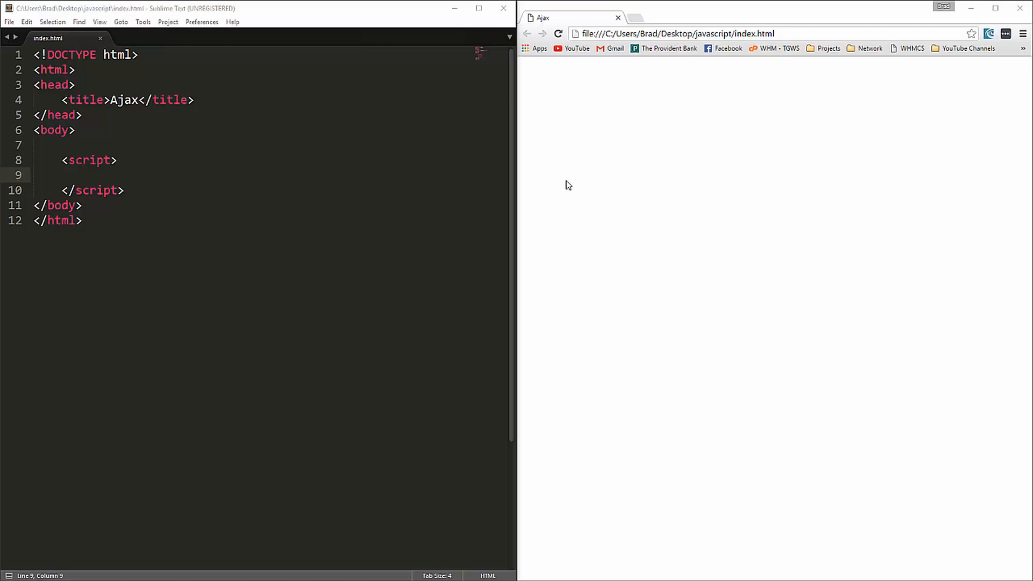
mouse_move(555, 200)
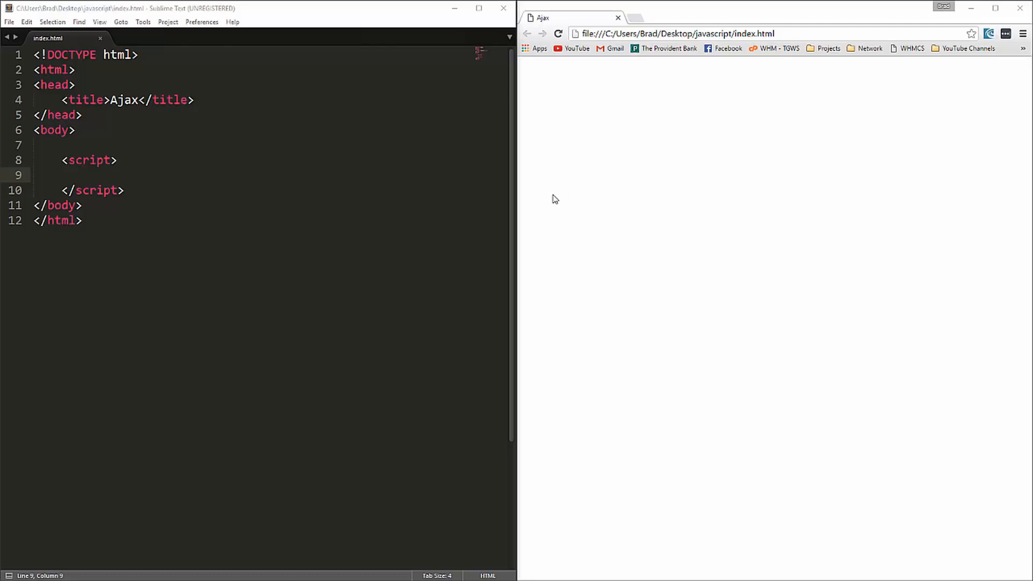
mouse_move(530, 58)
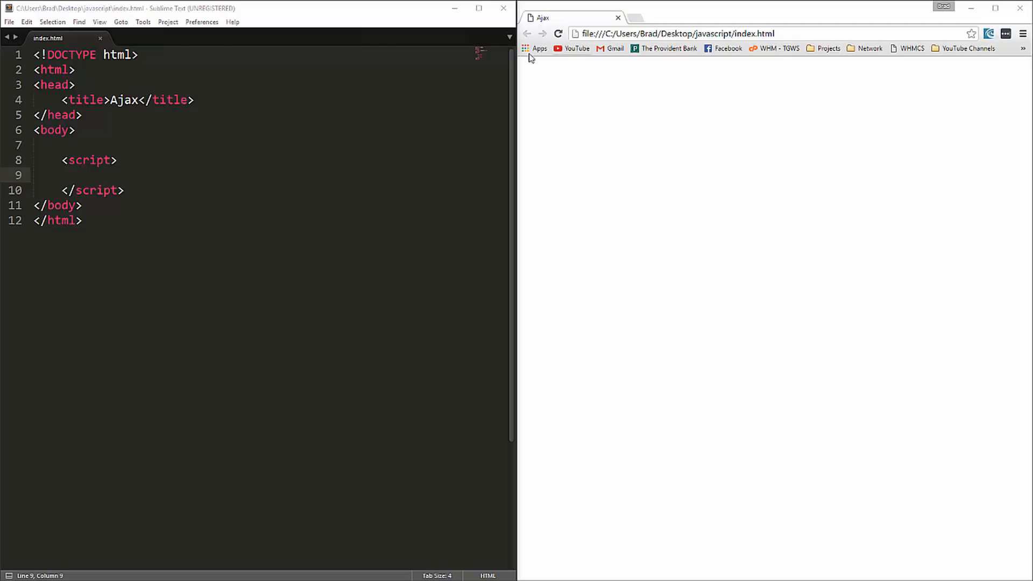
mouse_move(461, 53)
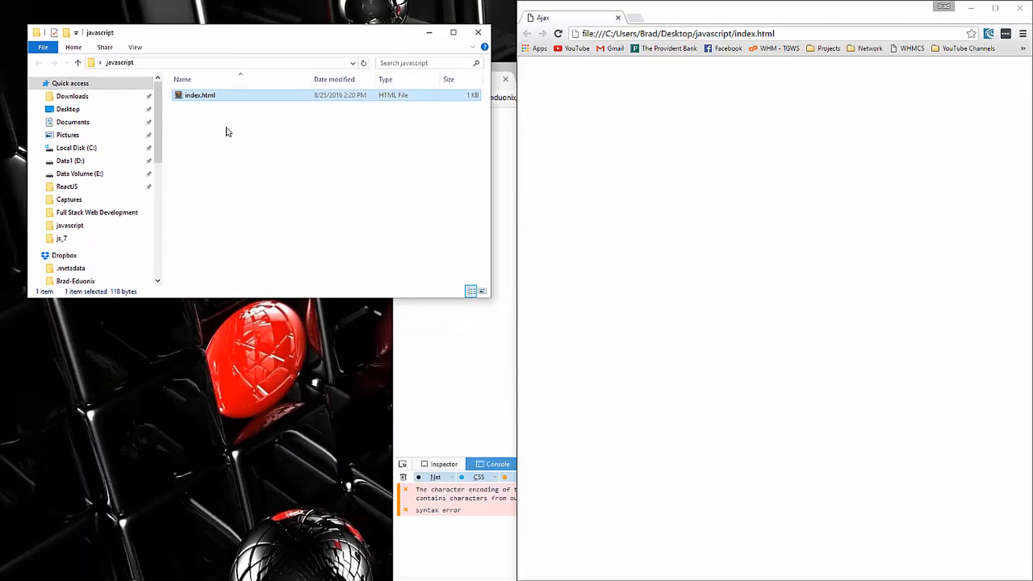
- Create a new text document file.txt in the javascript folder and open it in Notepad
right_click(226, 132)
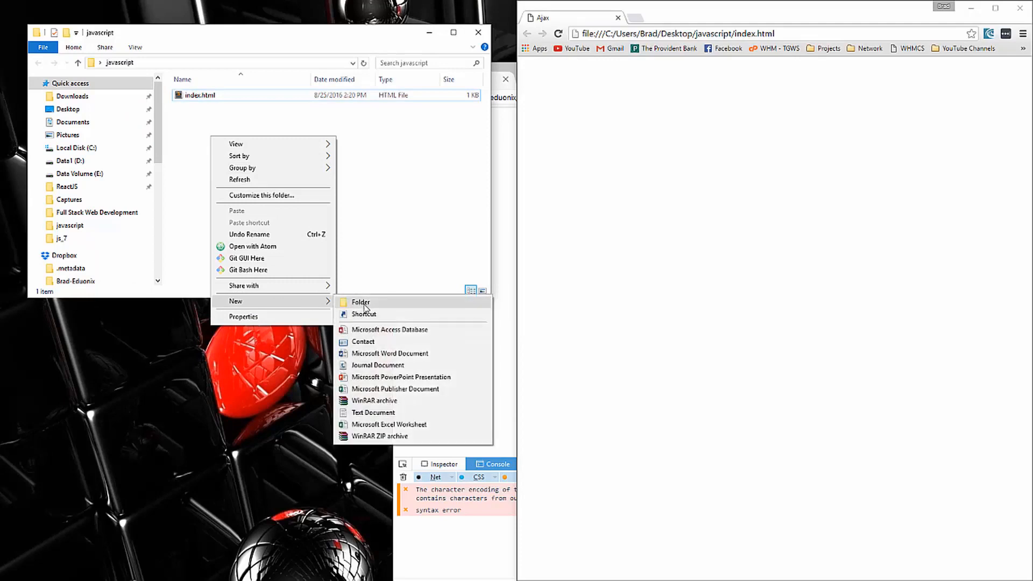
click(372, 412)
text(file.txt)
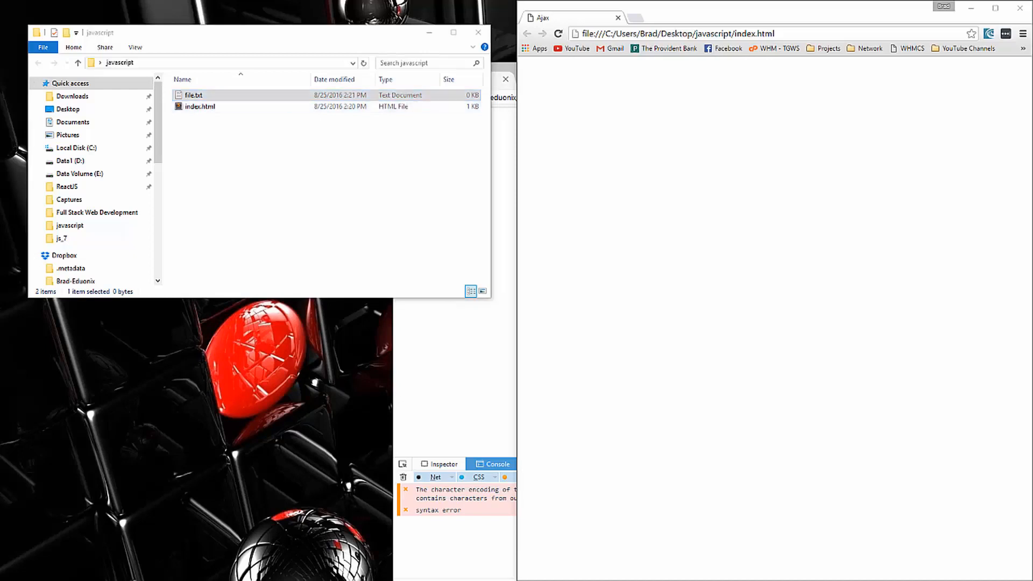
double_click(194, 94)
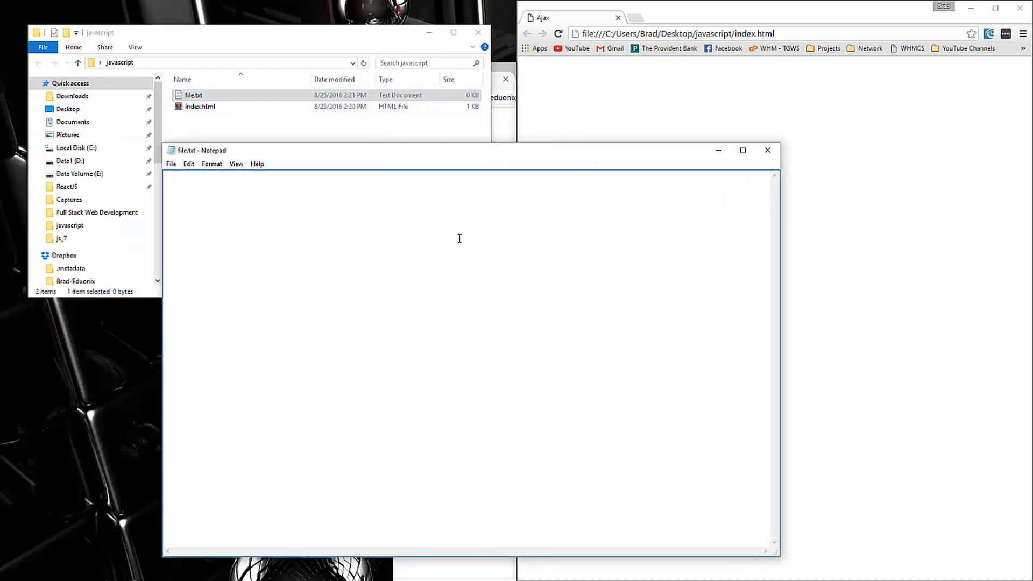
- Write the line 'This text is from the file.txt' into file.txt
text(This)
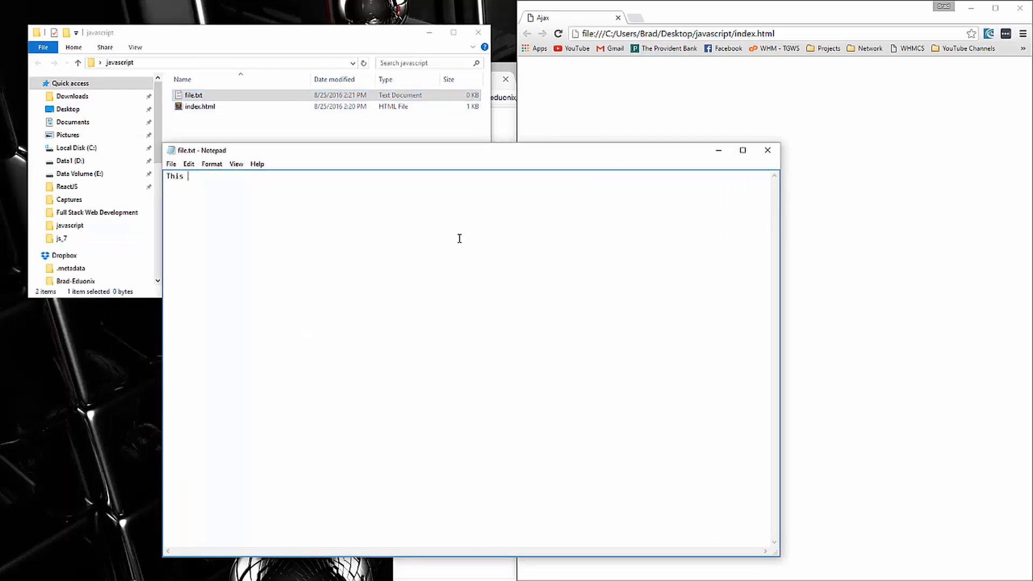
text(text i)
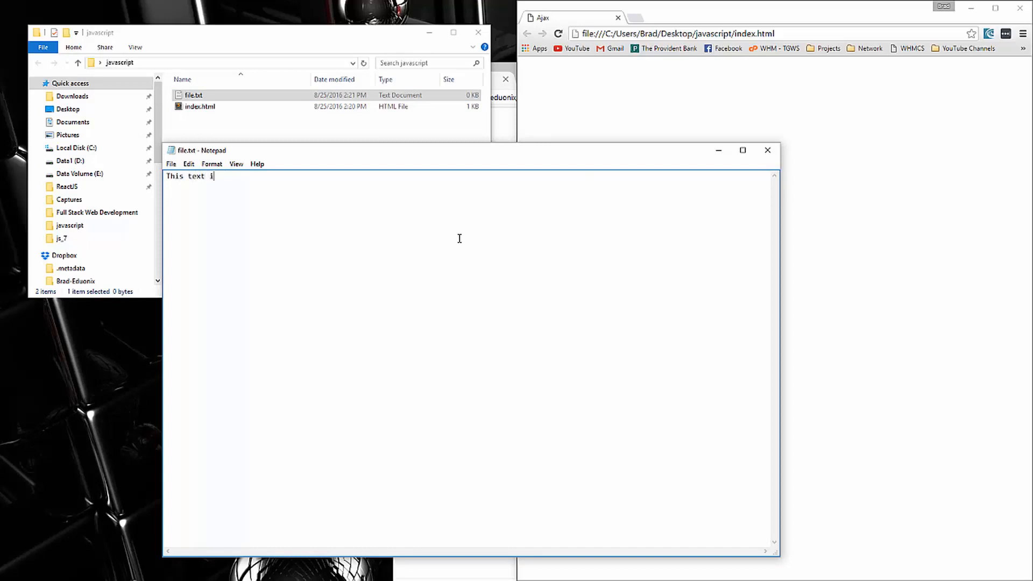
text(s from the f)
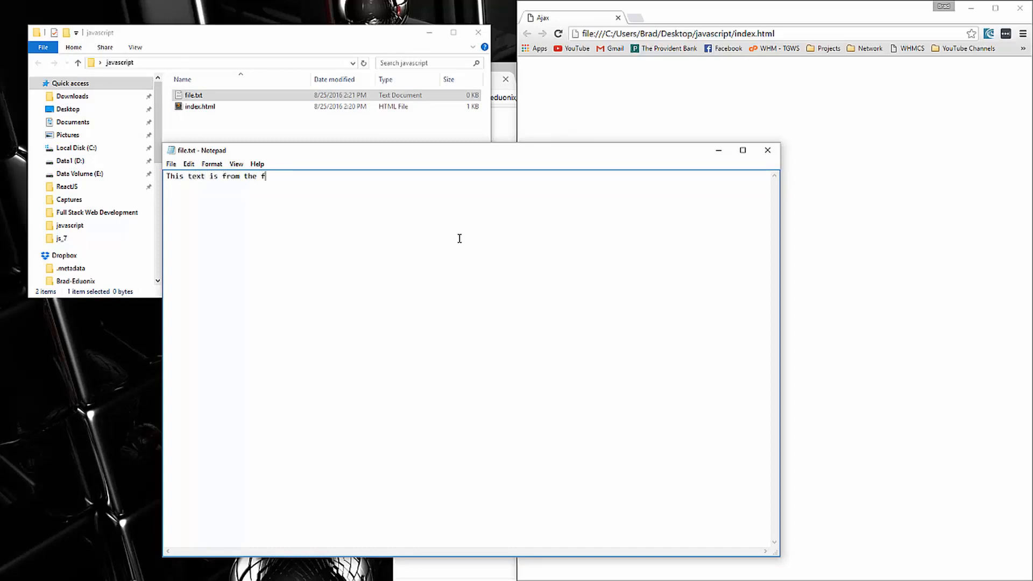
text(ile.txt)
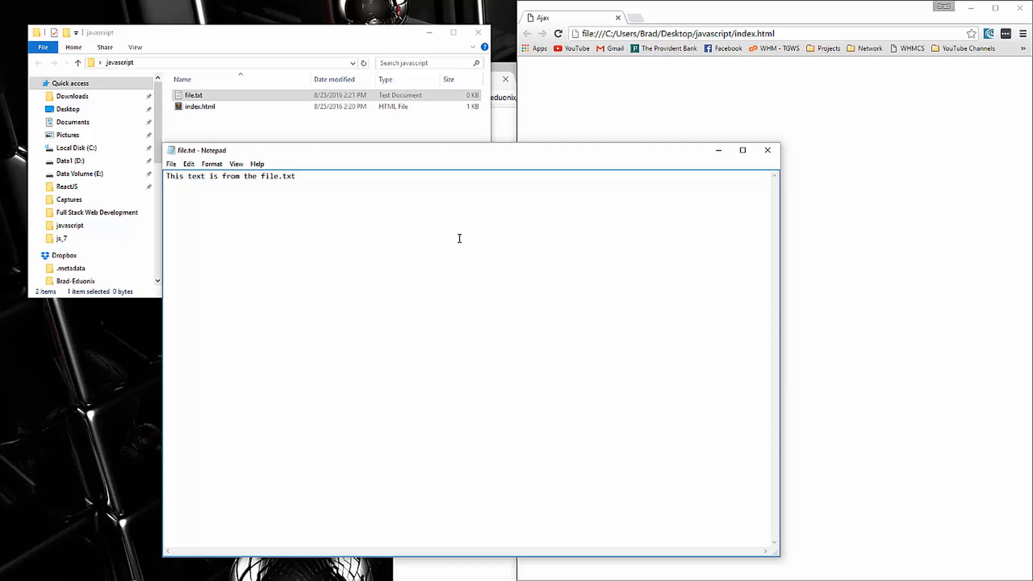
text(file)
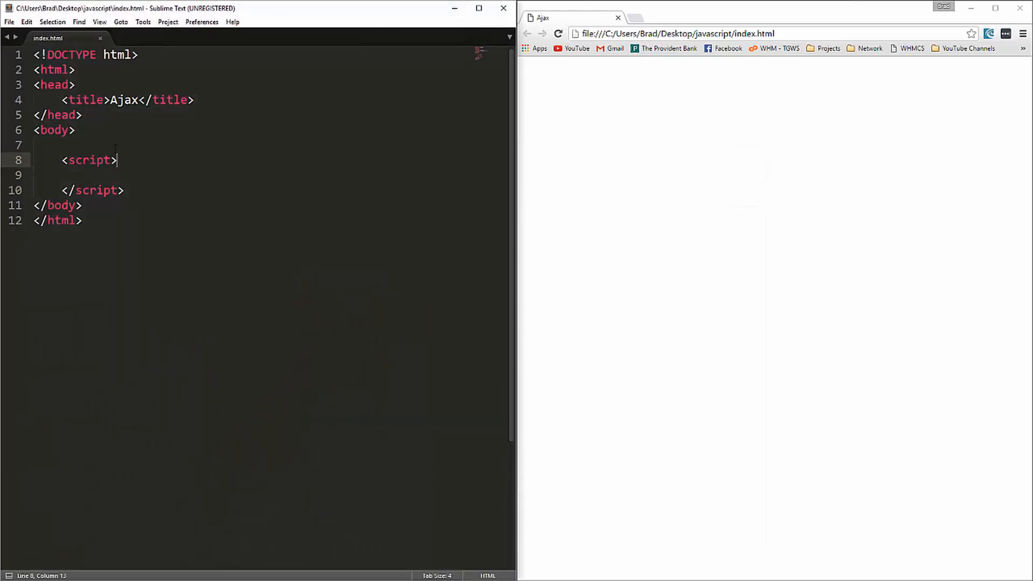
- Add a button inside the body with onclick calling changeText()
click(75, 130)
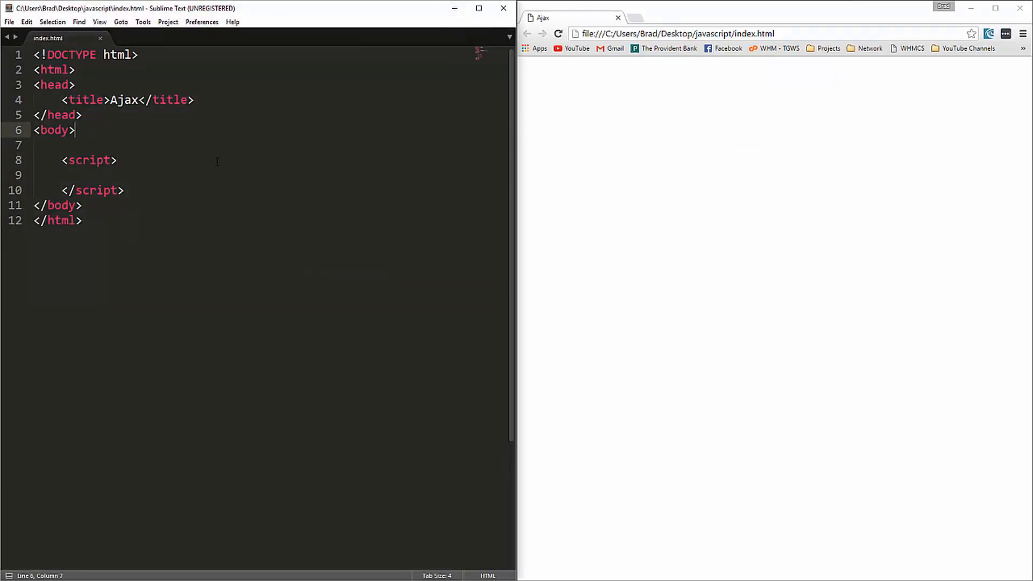
key(Return)
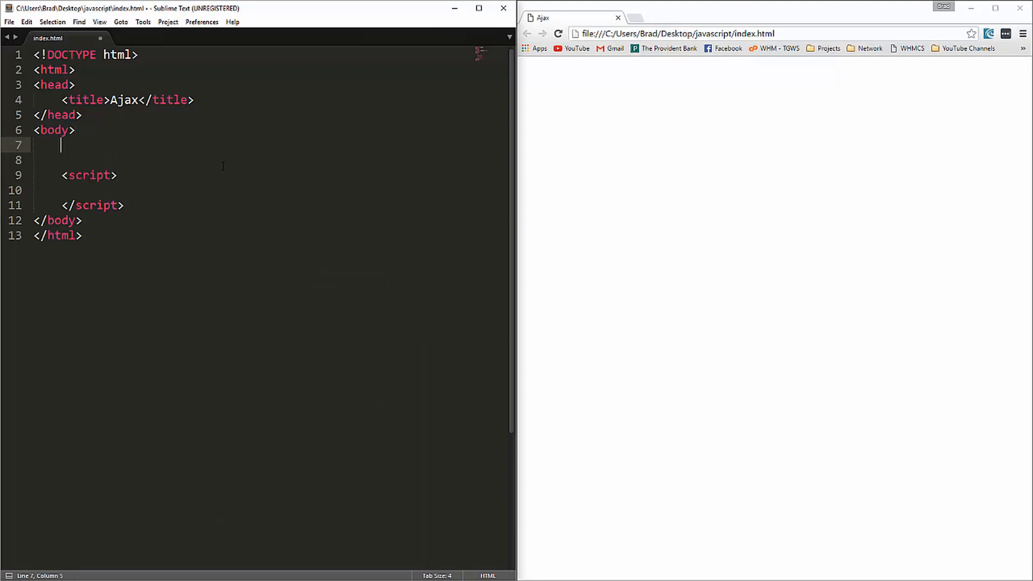
text(<button></button>)
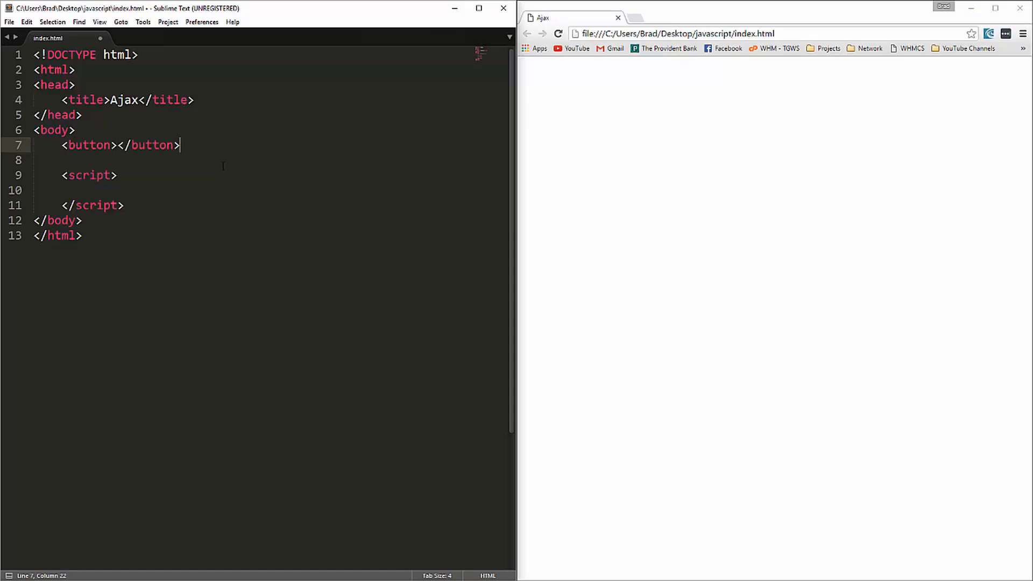
click(112, 146)
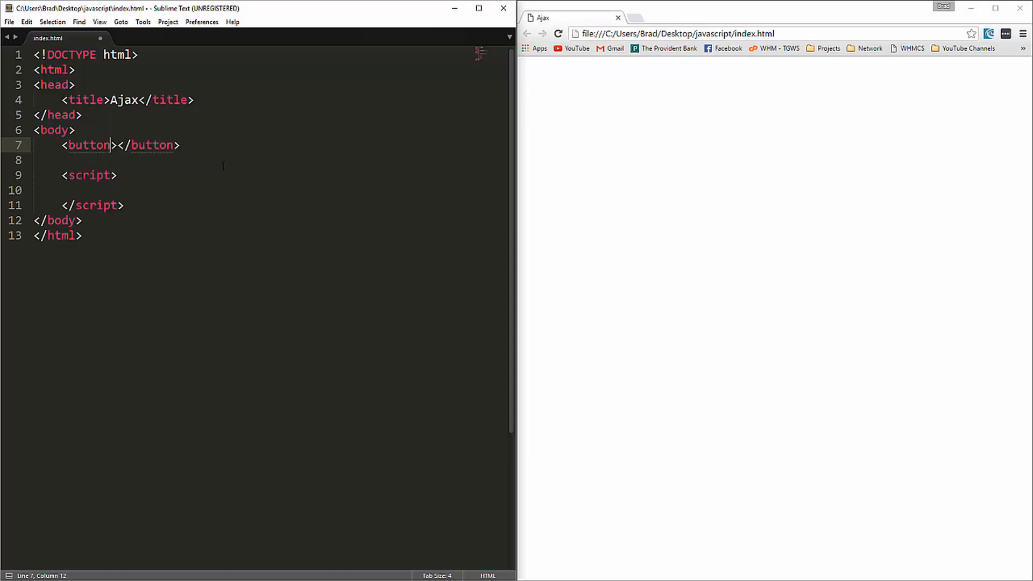
text(onclick=")
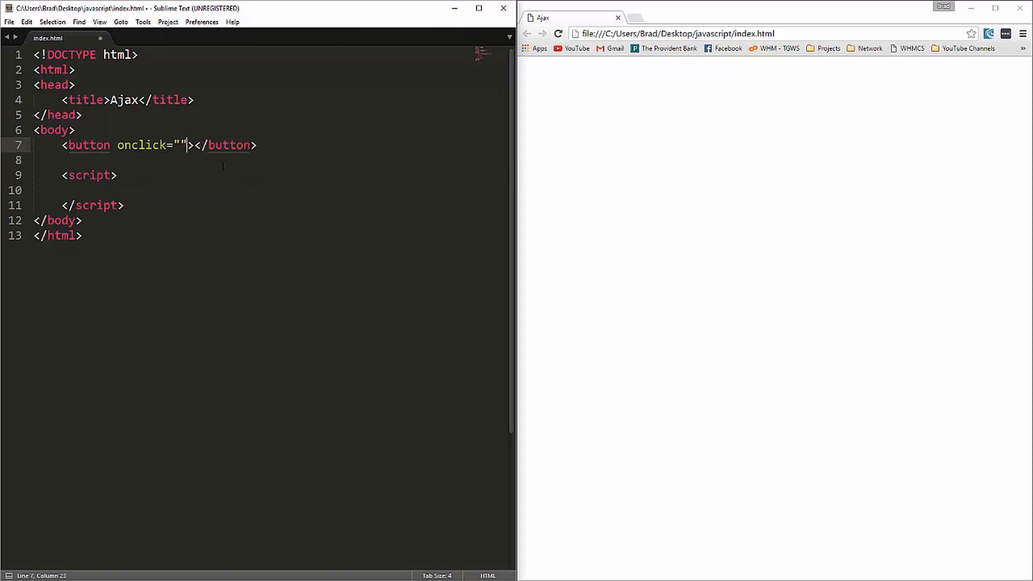
key(Left)
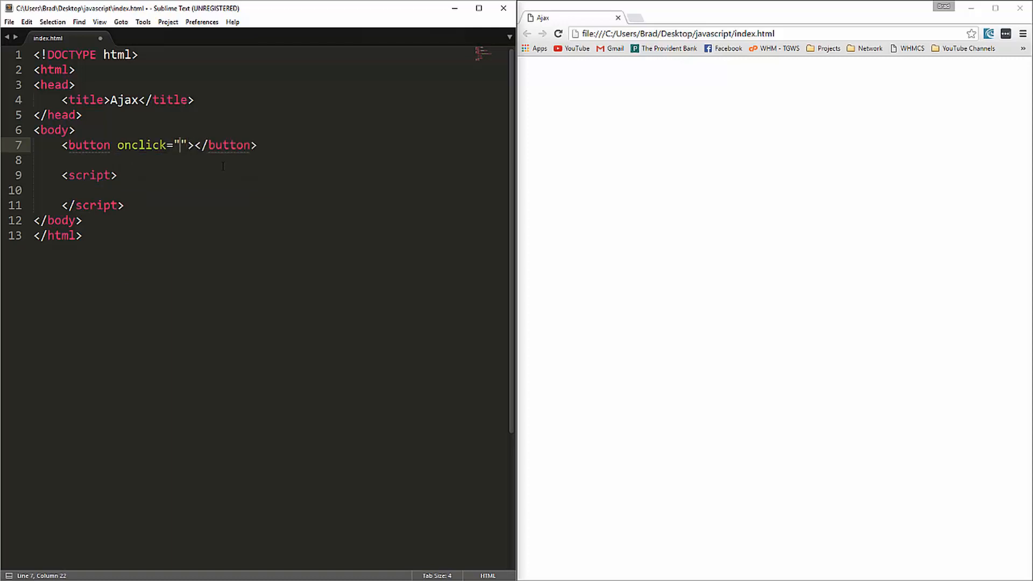
text(change)
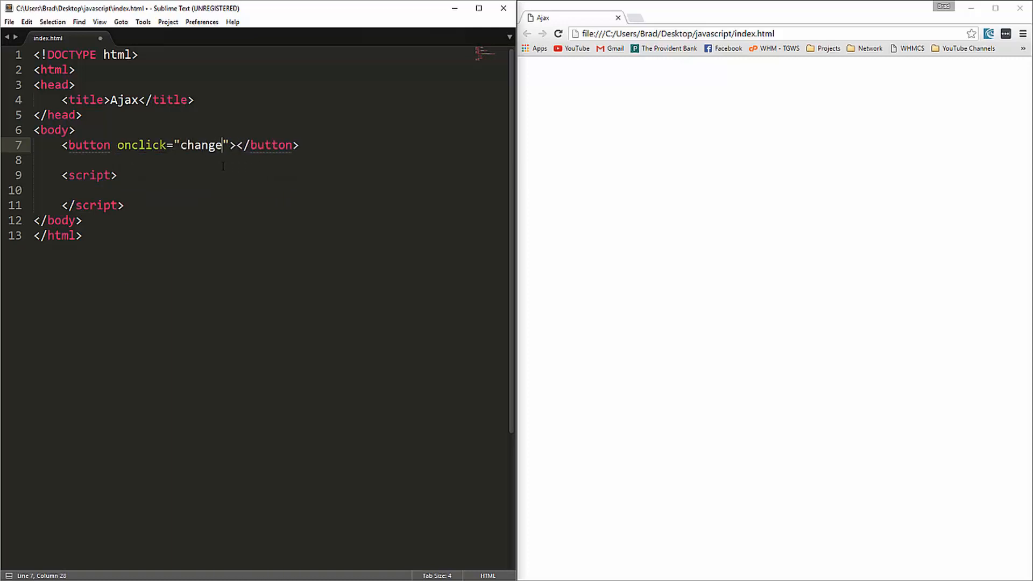
text(Text)
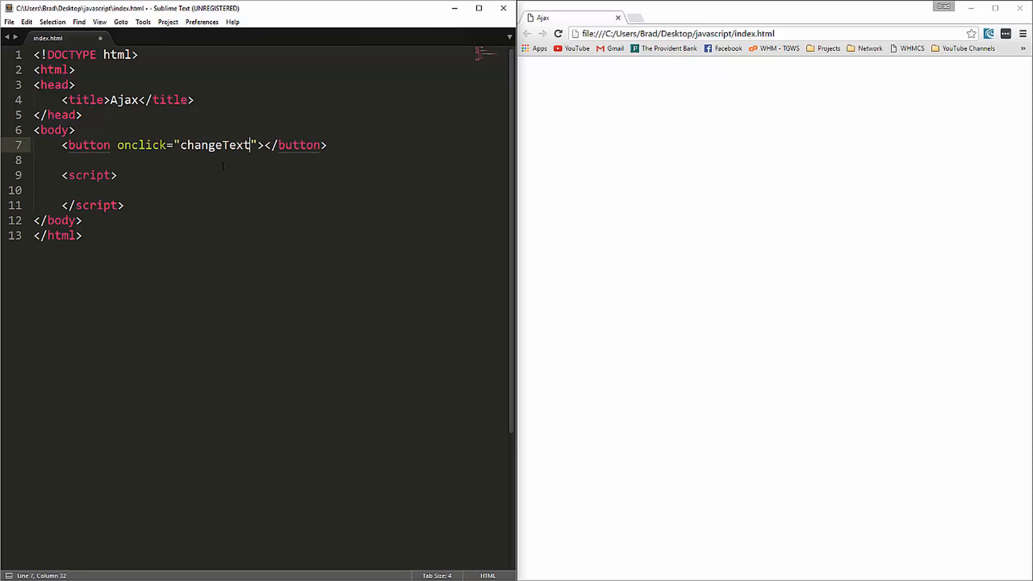
text(())
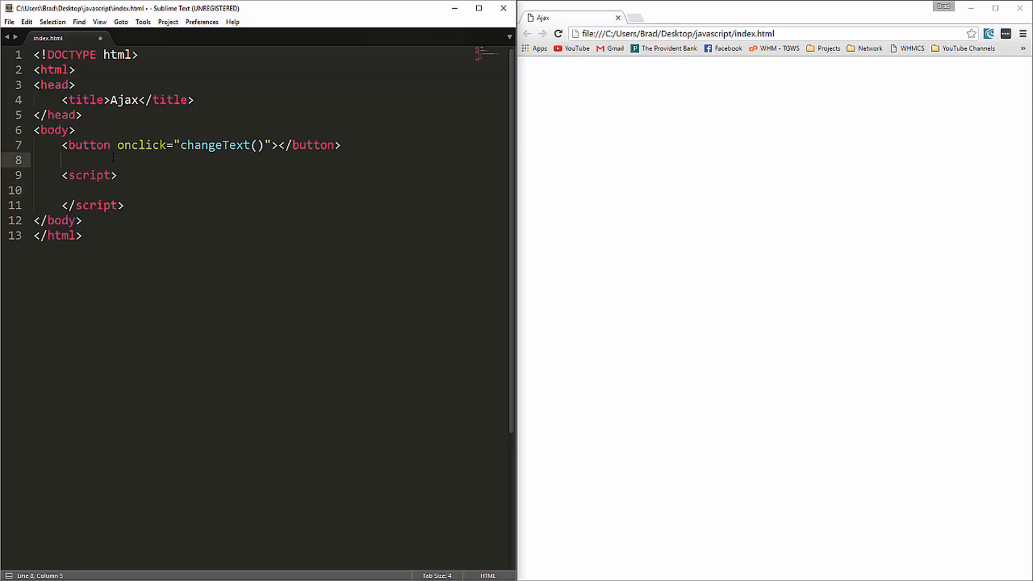
- Add an h1 heading reading 'Change This Text' above the button
click(108, 130)
text(<)
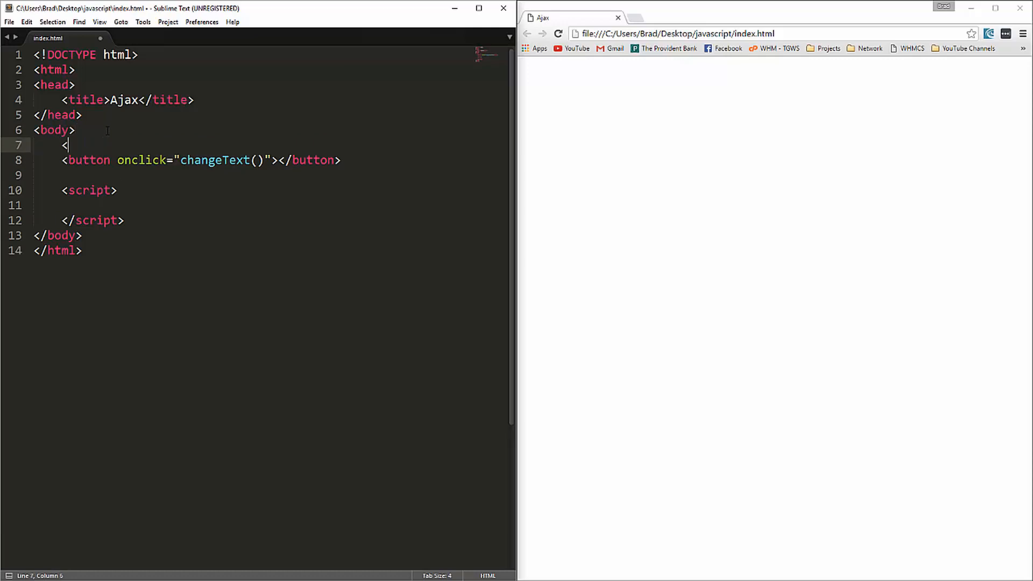
text(h1>Cha)
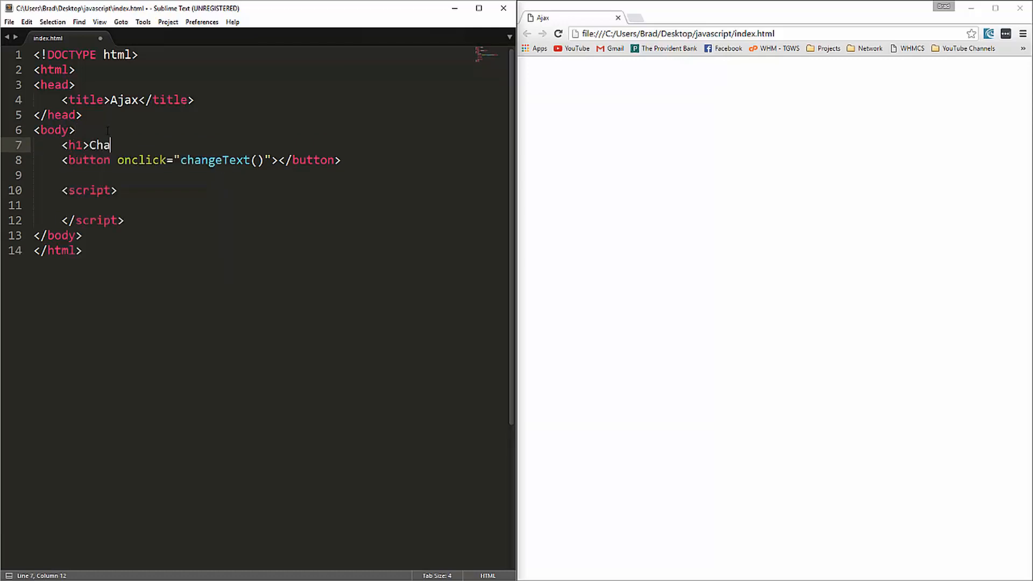
text(nge This Te)
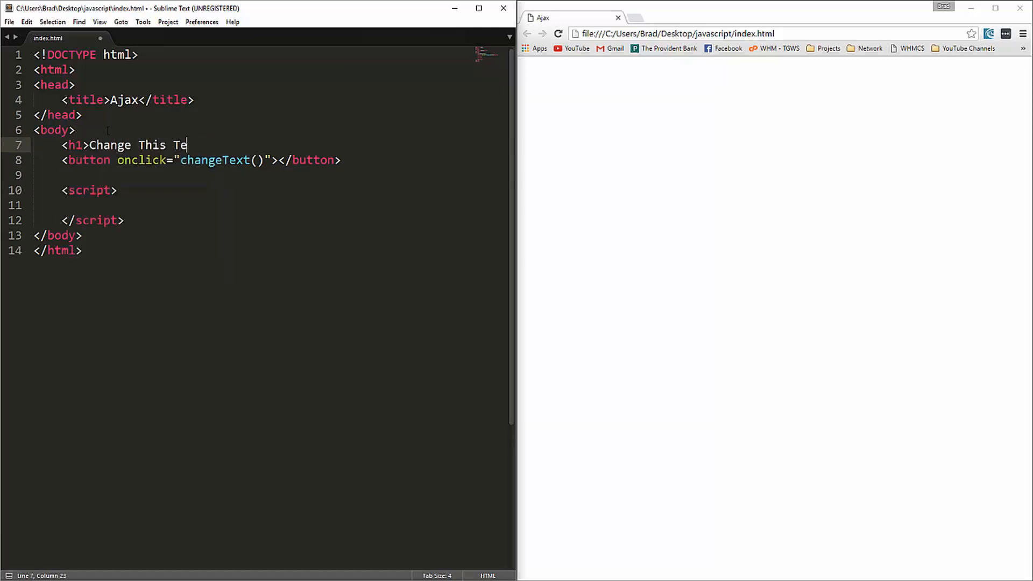
text(xt</h1>)
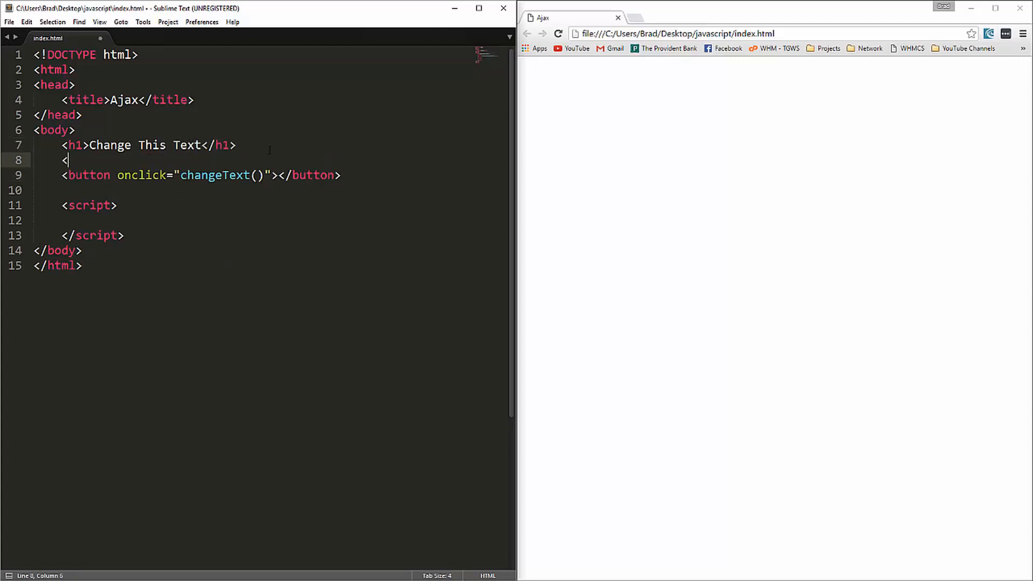
- Add a br before the button, save, and label the button 'Change'
text(br>)
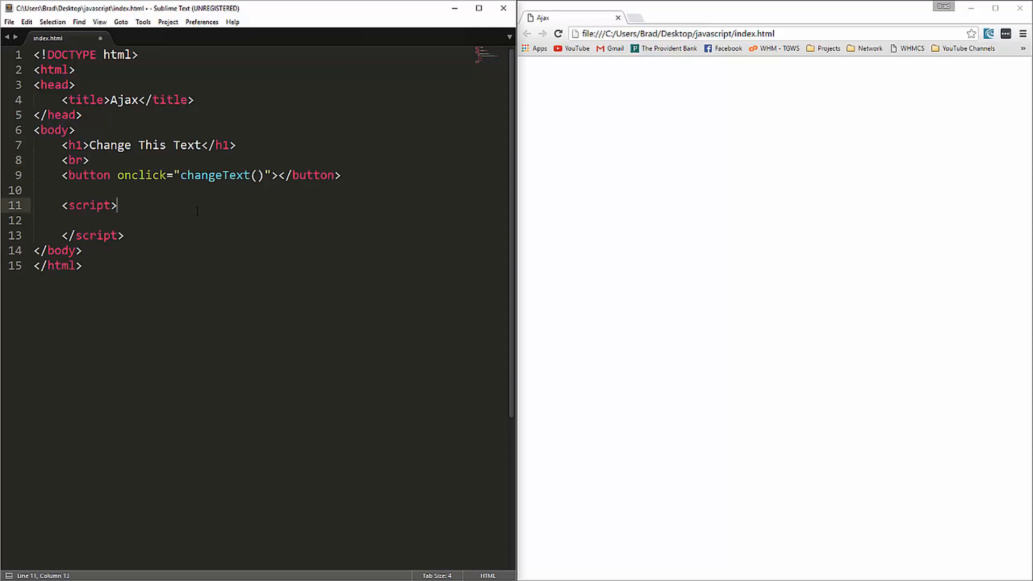
key(ctrl+s)
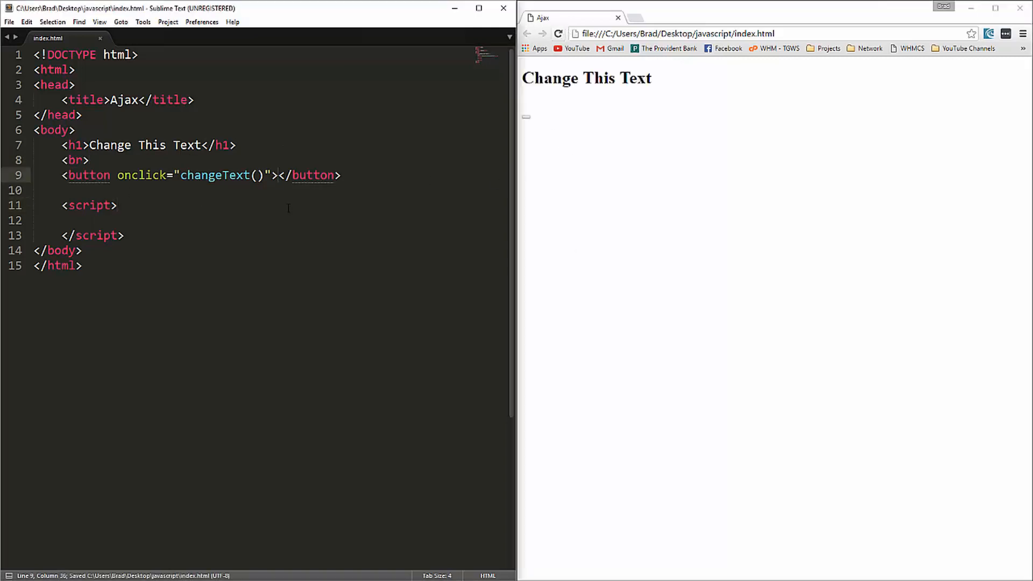
text(Change)
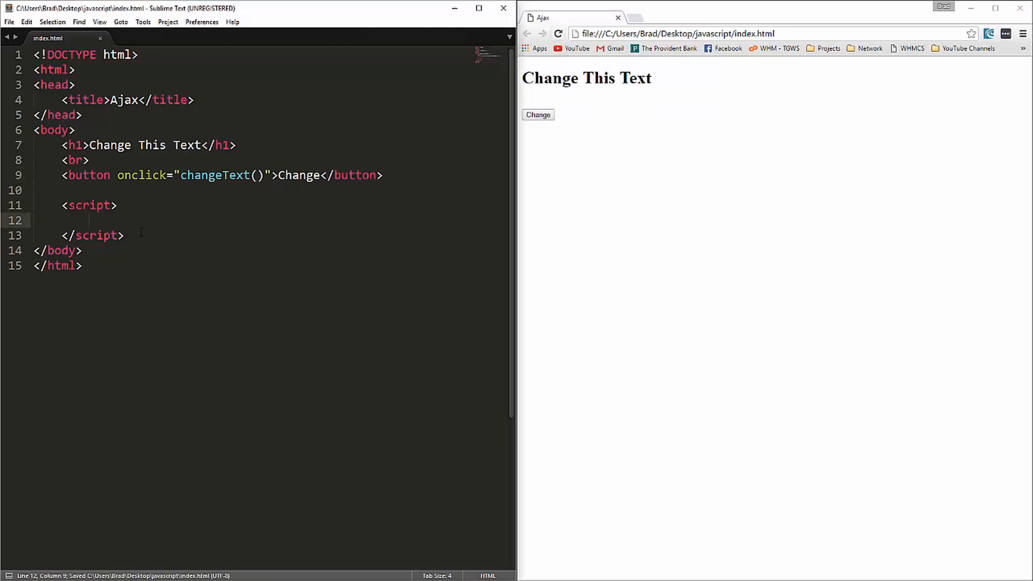
- Begin a changeText() function in the script and start declaring a variable with var
text(f)
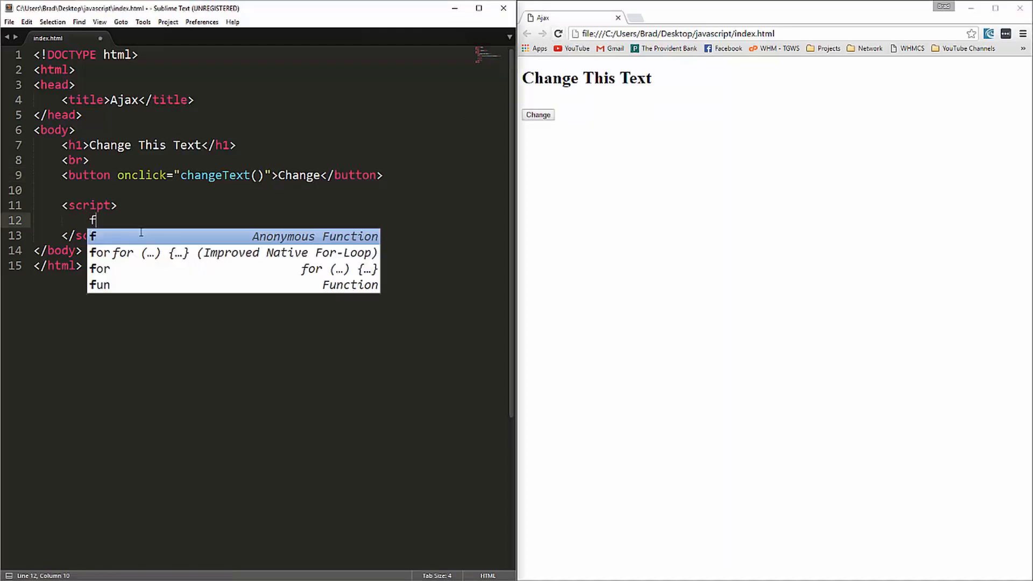
text(unction chan)
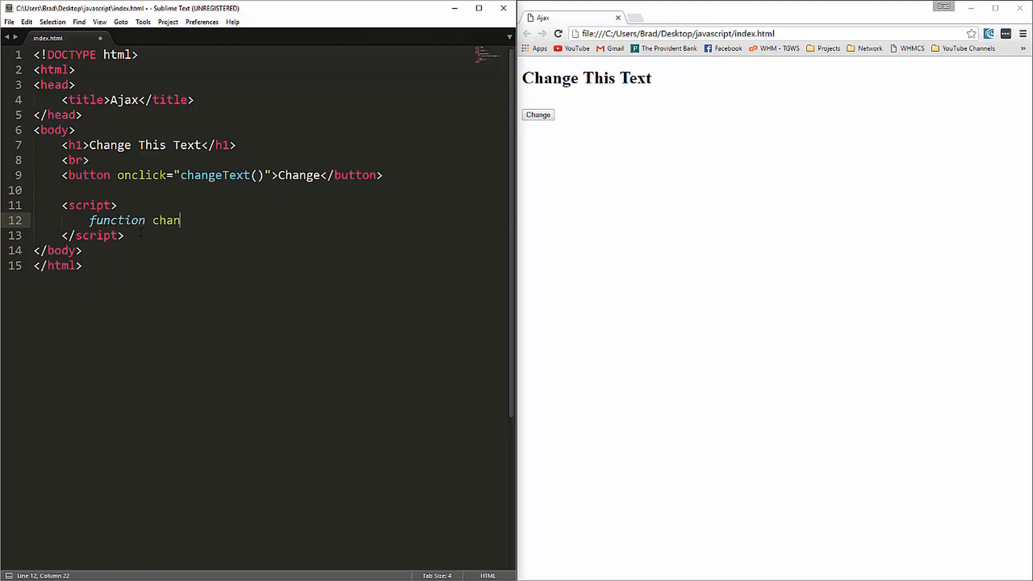
text(geText())
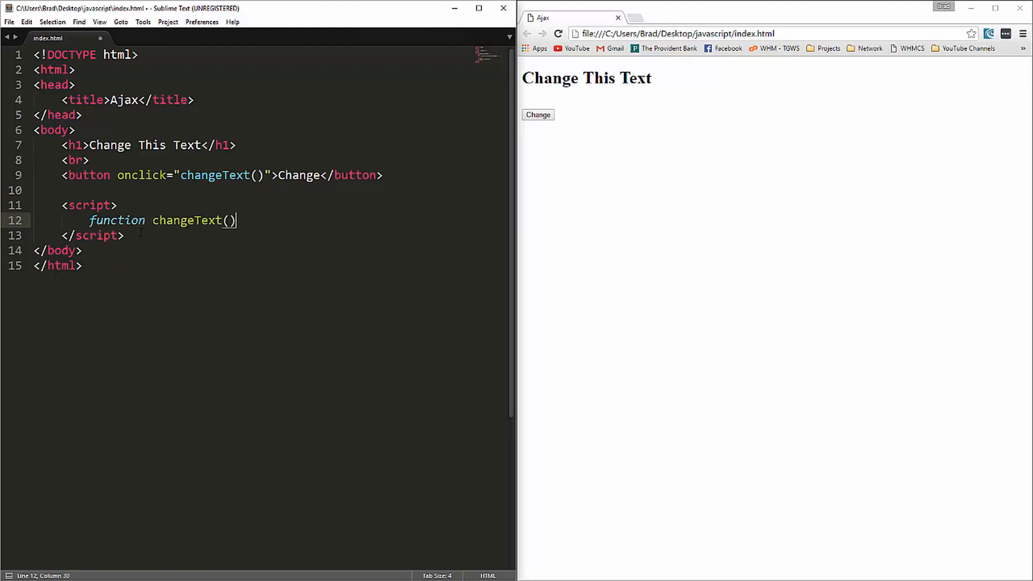
text({)
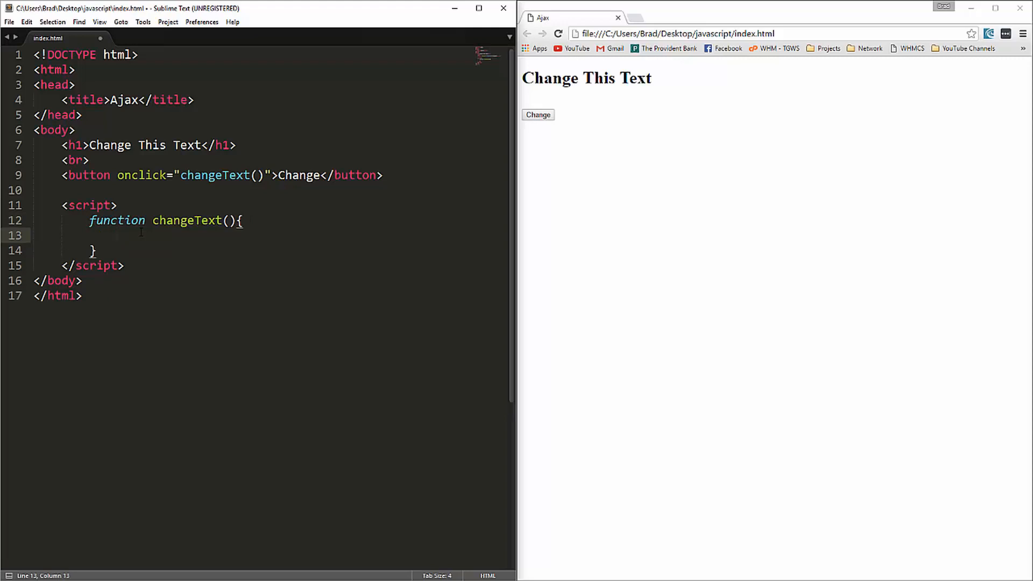
text(var)
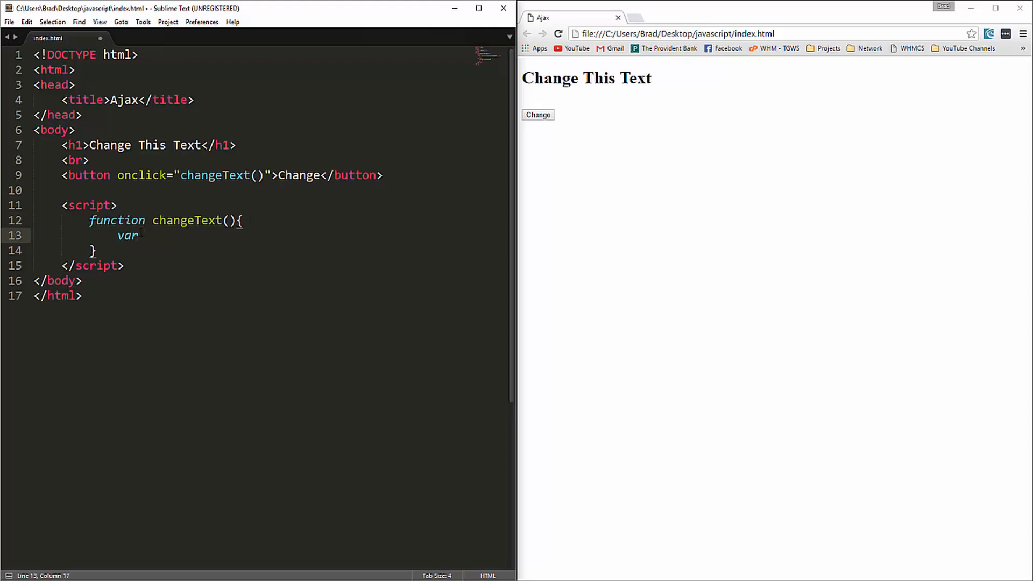
text(x)
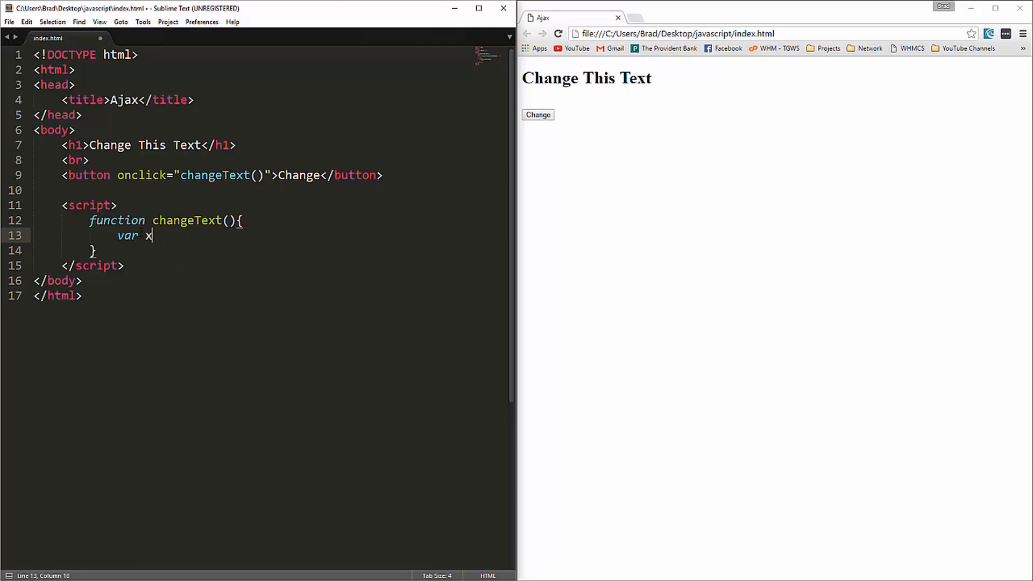
- Complete the line var xhttp = new XMLHttpRequest(); inside changeText
text(http)
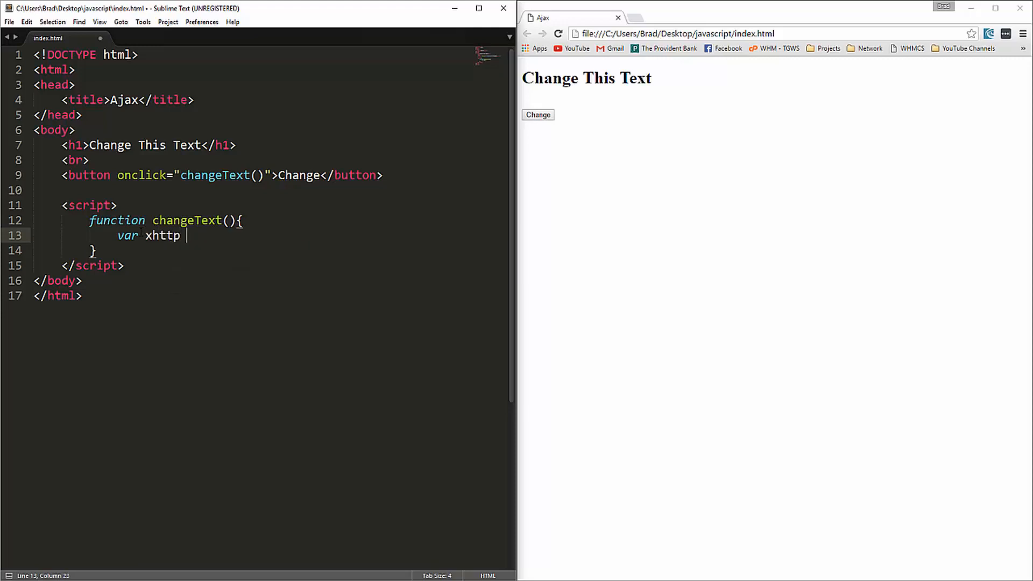
text(= new)
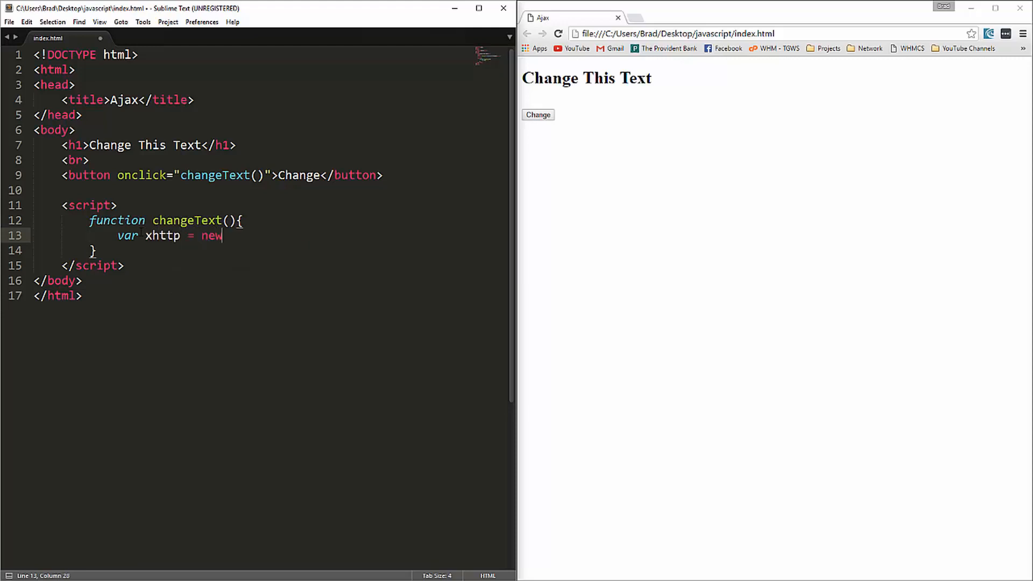
text(XML)
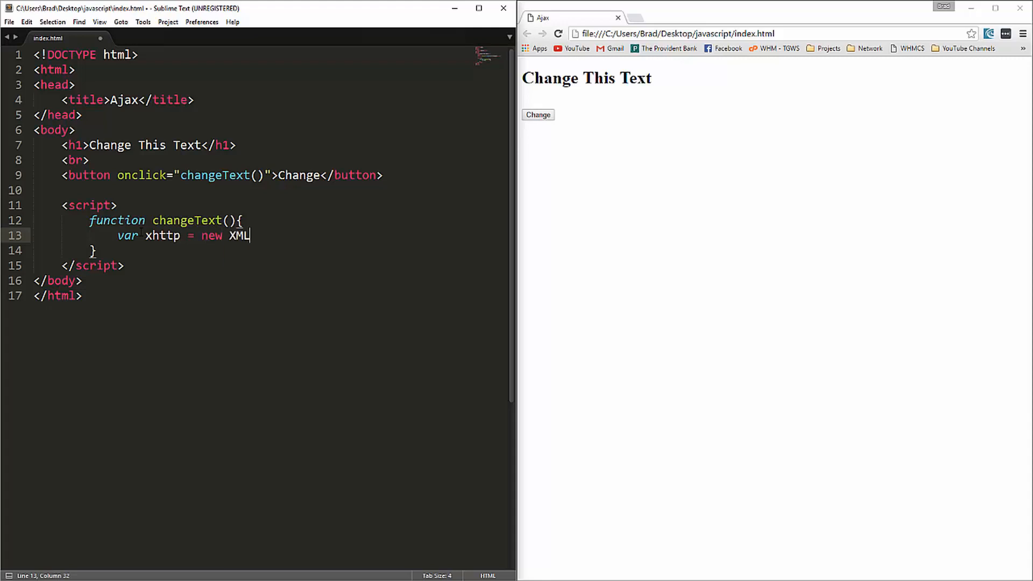
text(Http)
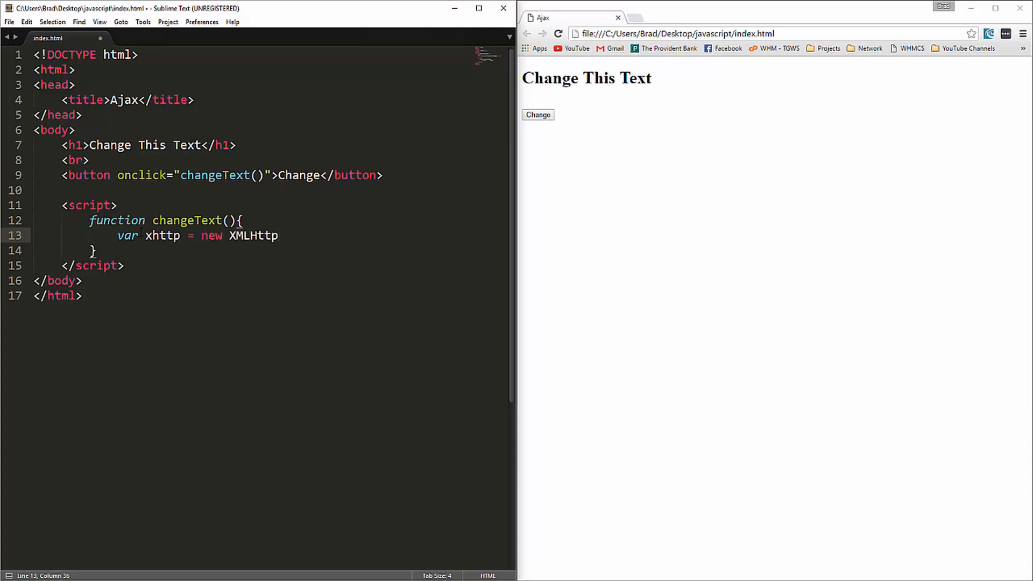
text(Request)
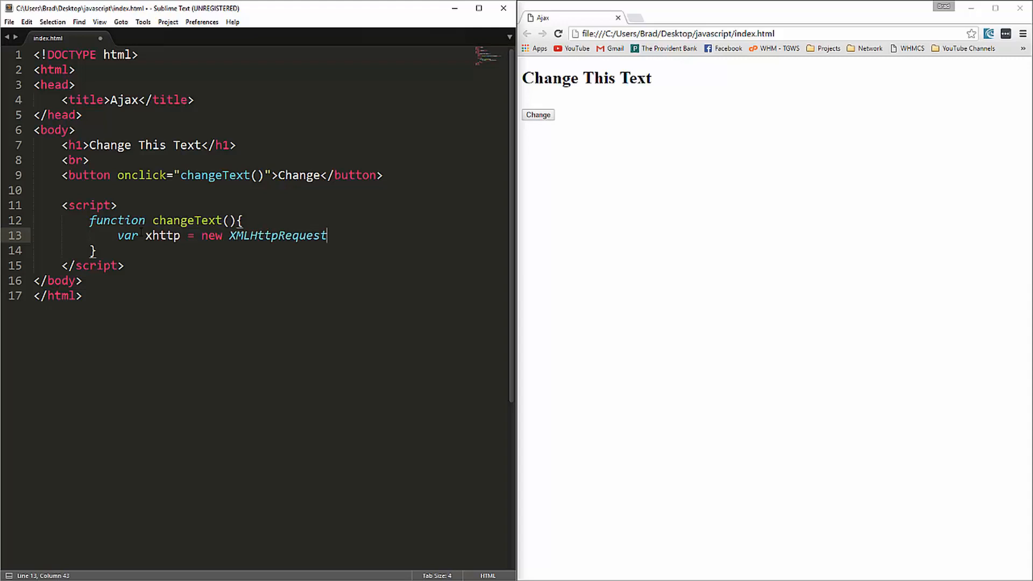
text(();)
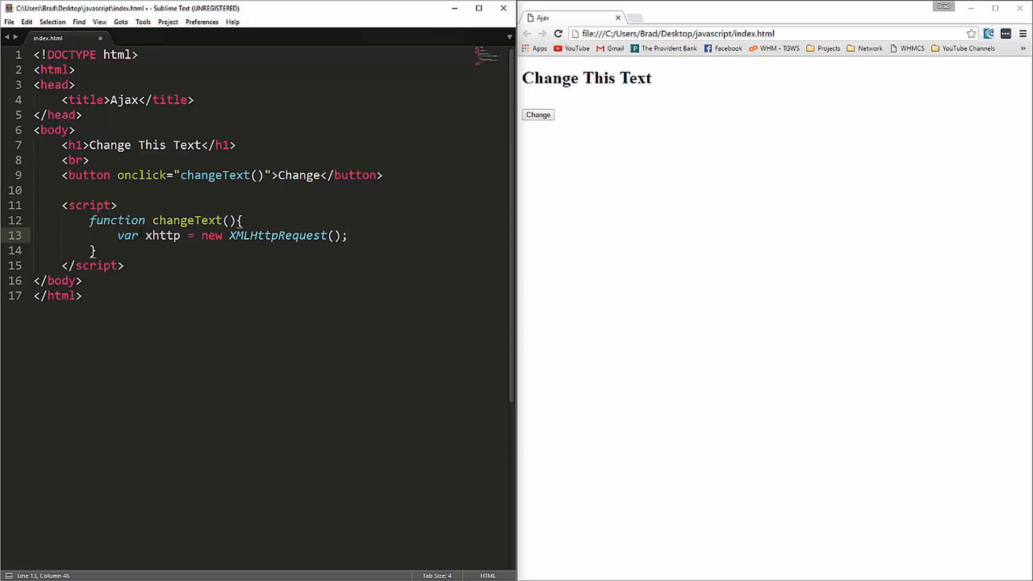
key(enter)
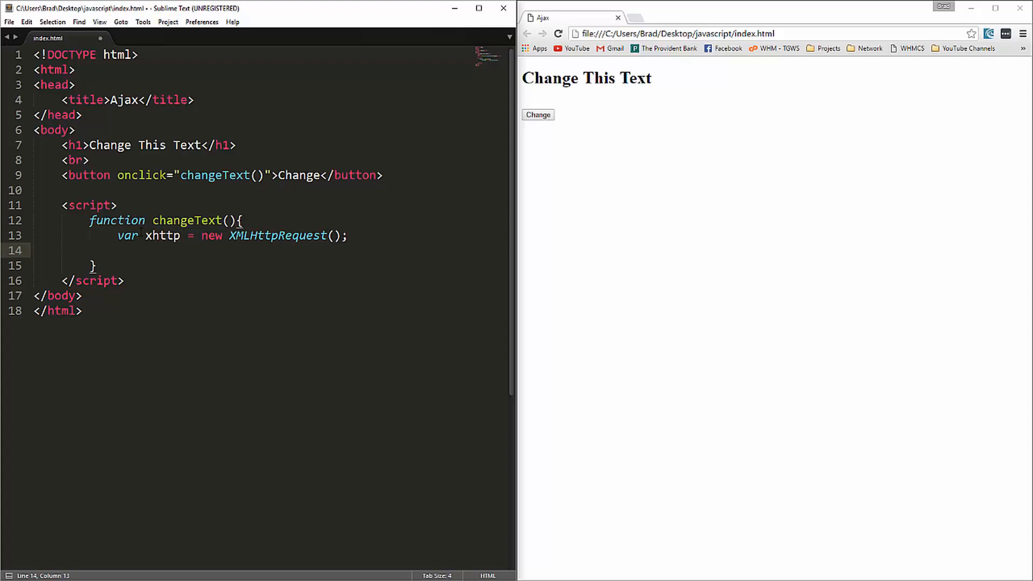
- Assign an empty function to xhttp.onreadystatechange with its body on a new line
text(xhttp)
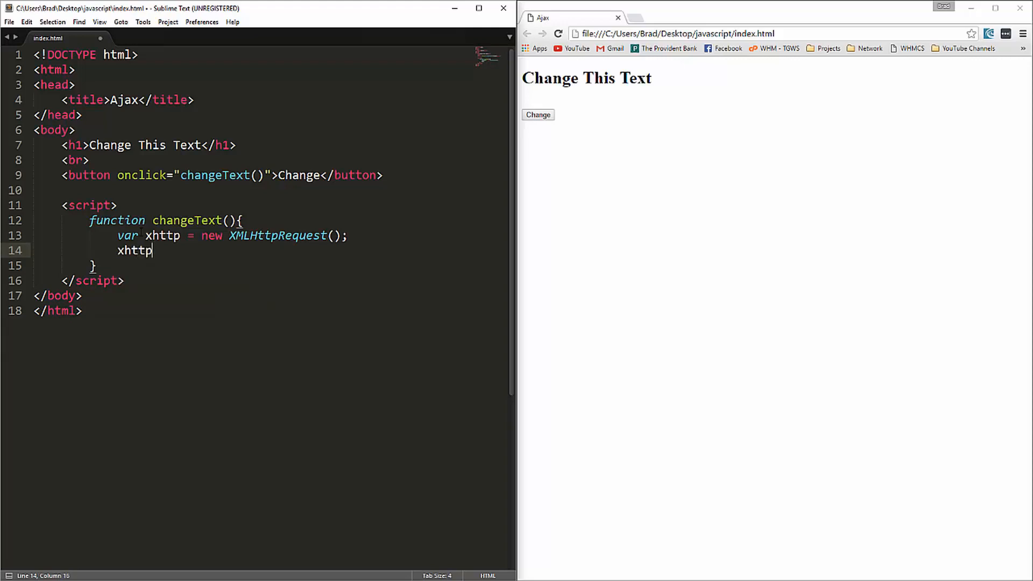
text(.onreadys)
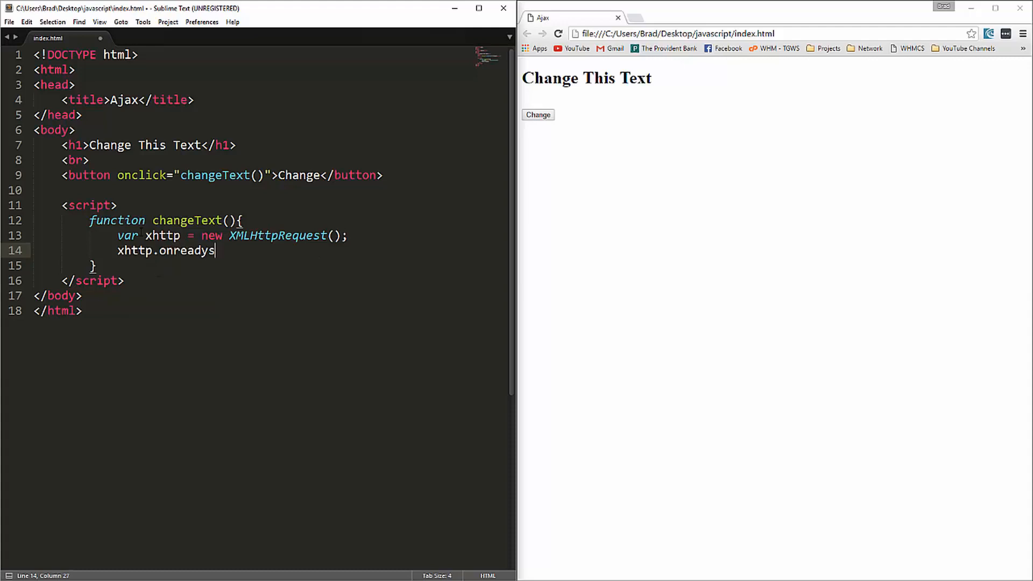
text(tate)
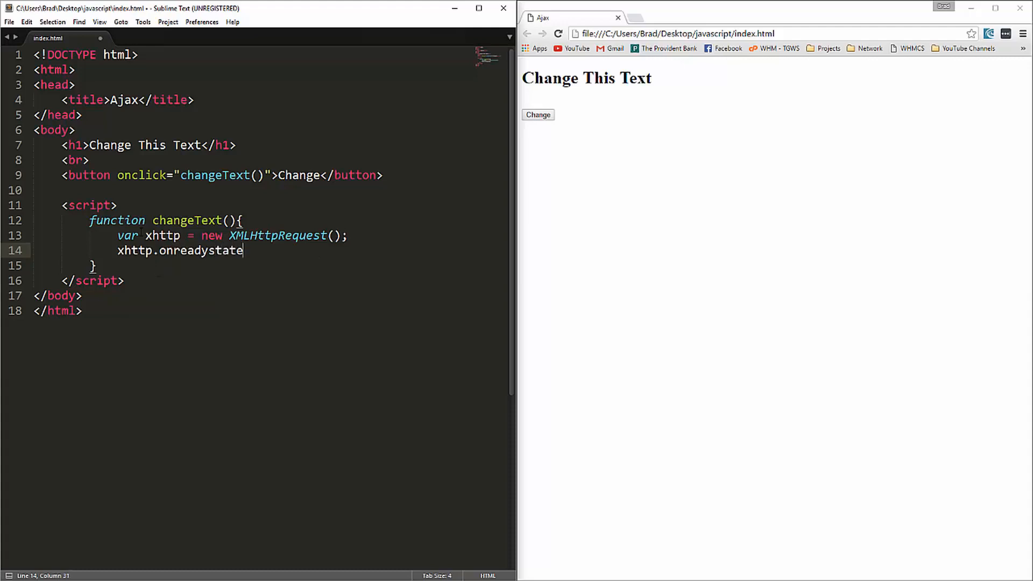
text(change = function(){)
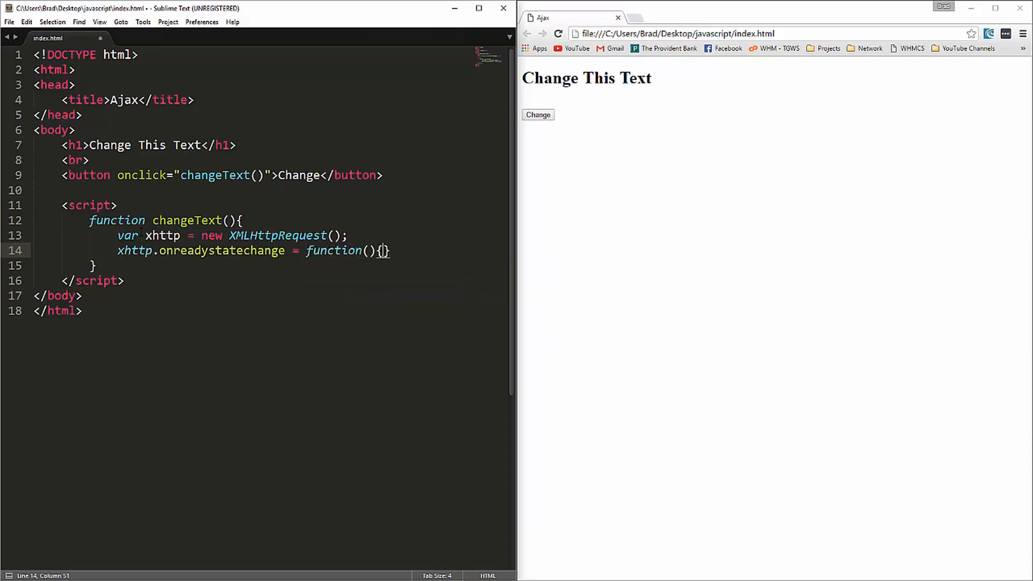
key(enter)
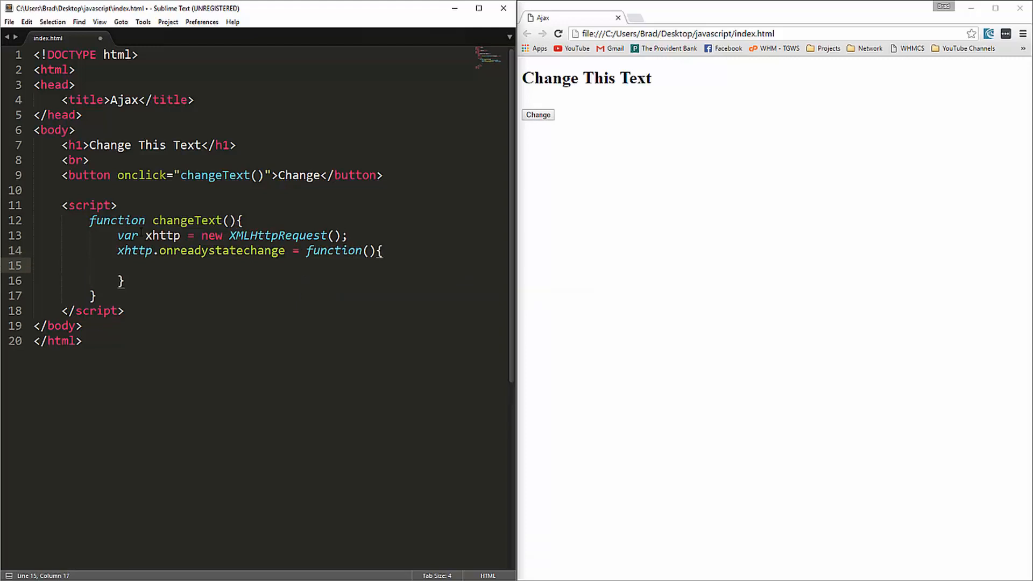
- Write an if checking xhttp.readyState == 4 && xhttp.status == 200 inside the handler
text(if(){})
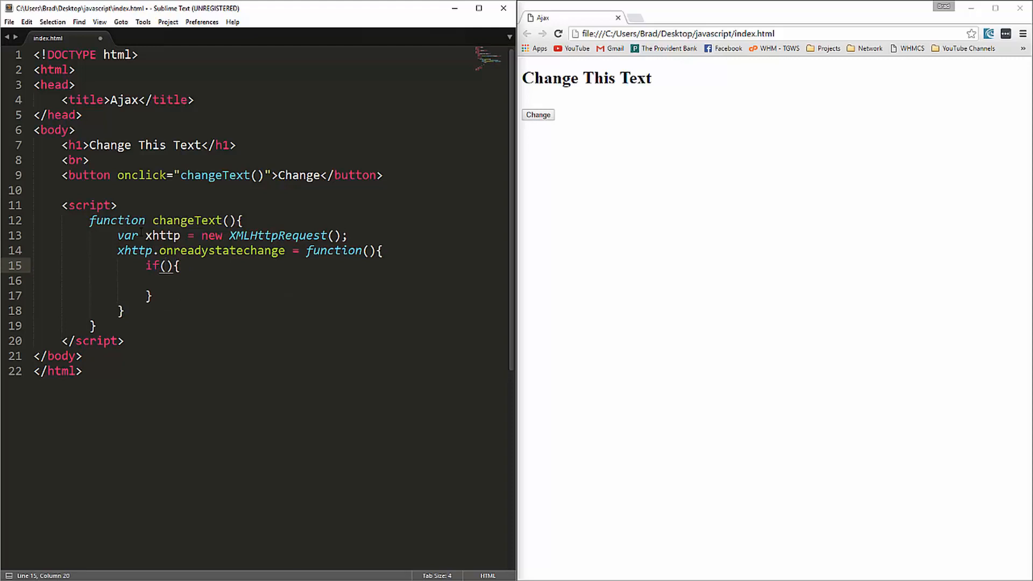
text(xhttp)
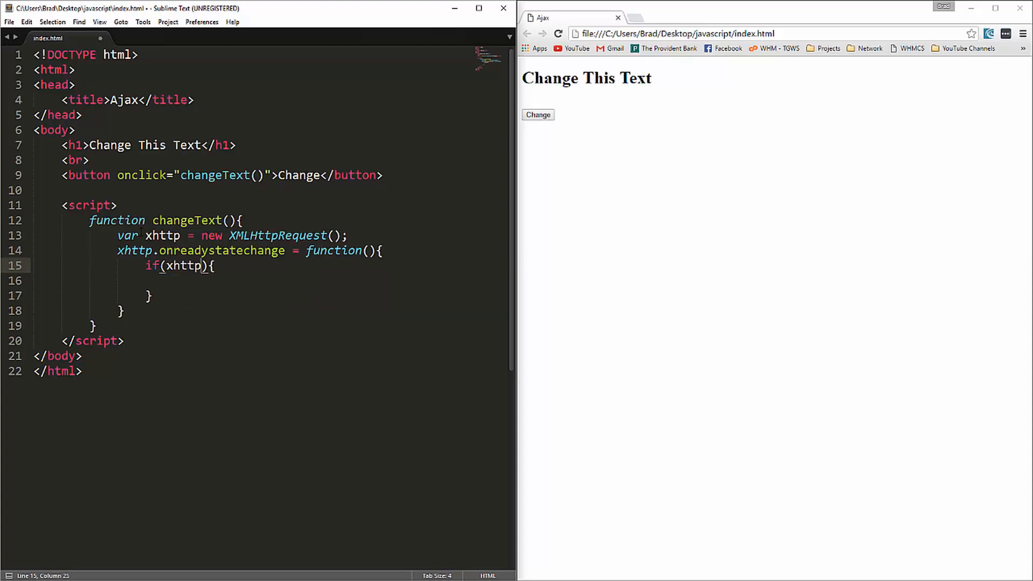
text(.readyStat)
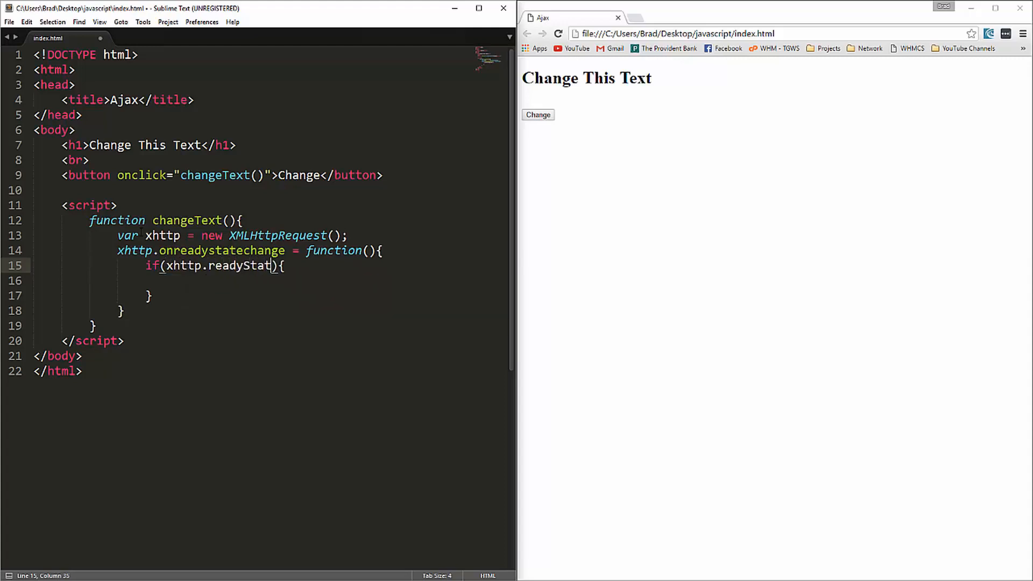
text(==)
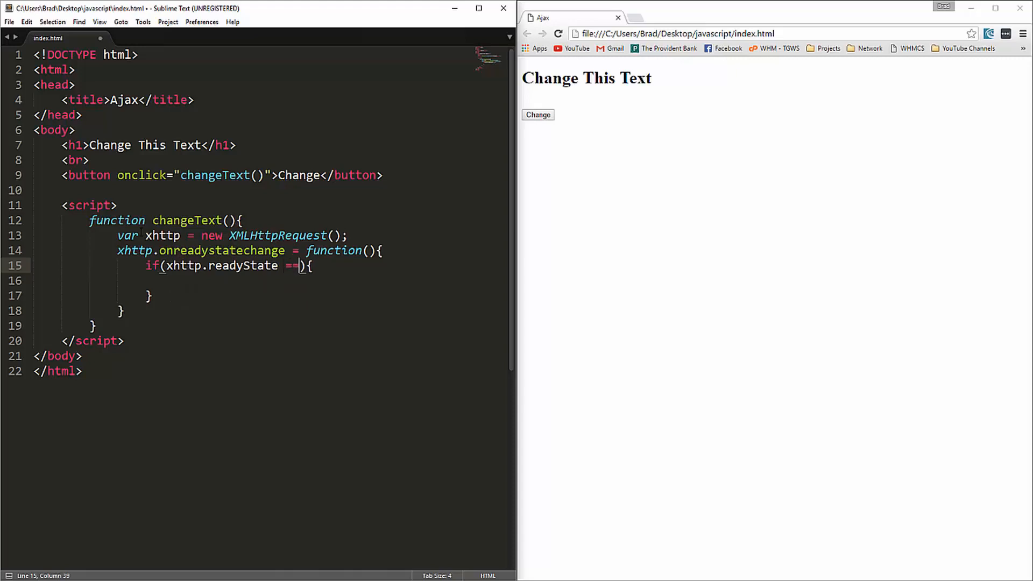
text(4)
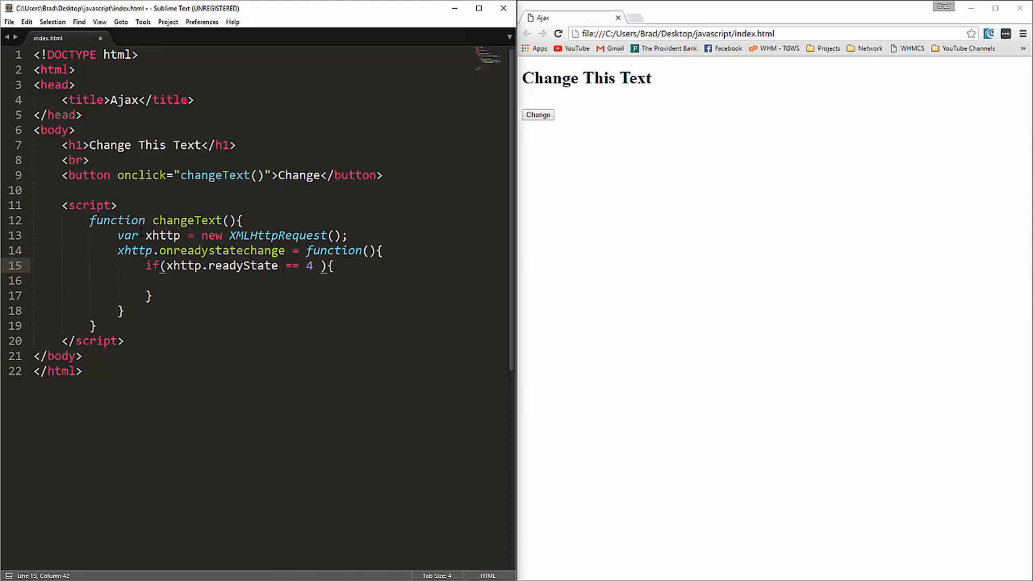
text(&&)
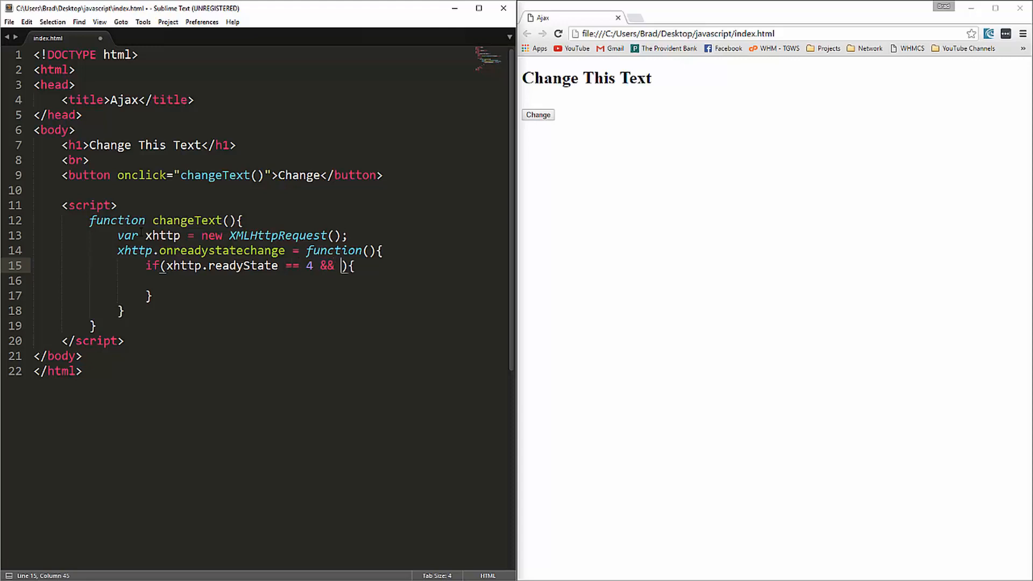
text(xhttp.)
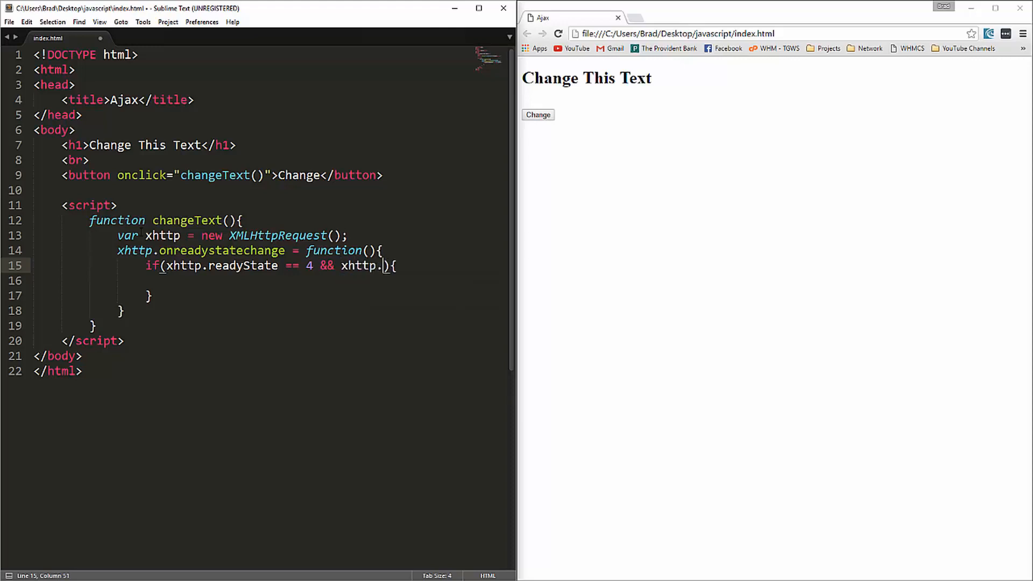
text(status =)
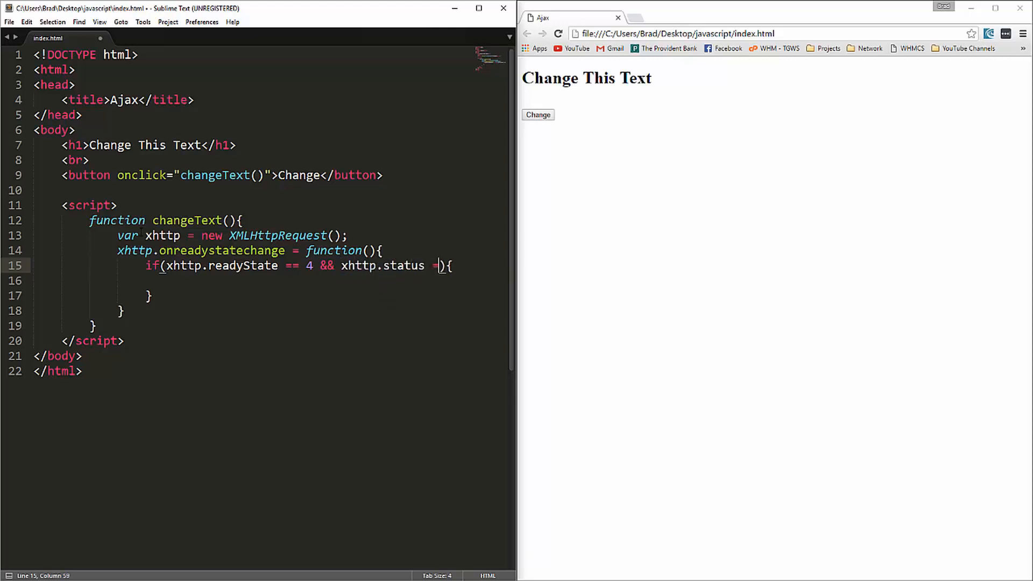
text(= 200)
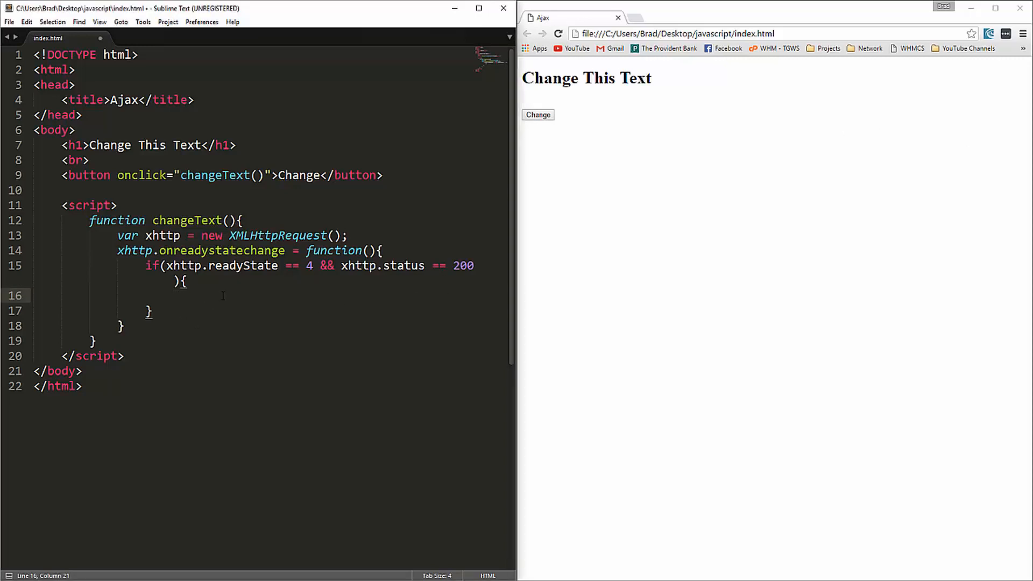
- Log xhttp.responseText to the console inside the if block
text(conso)
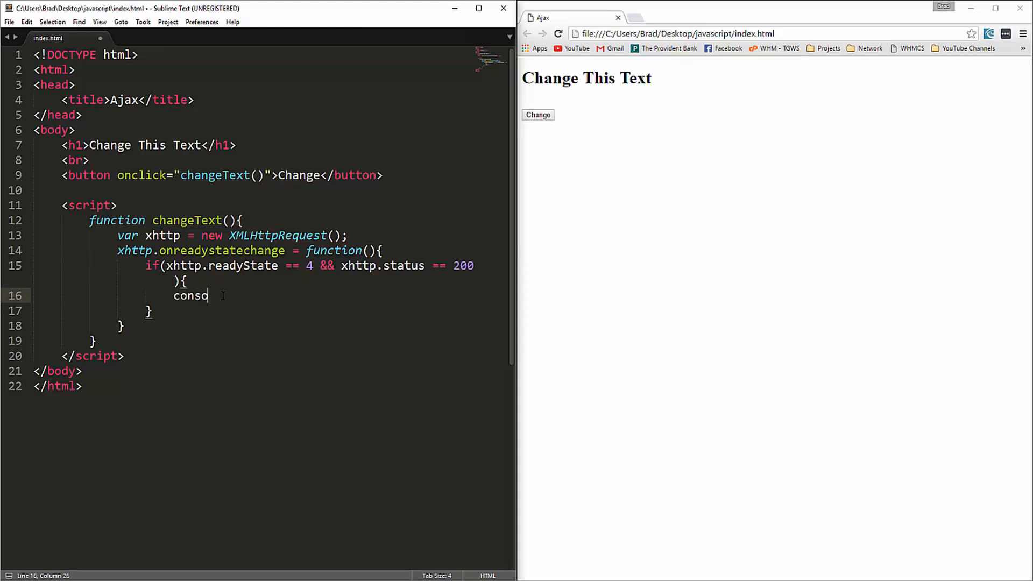
text(le.log())
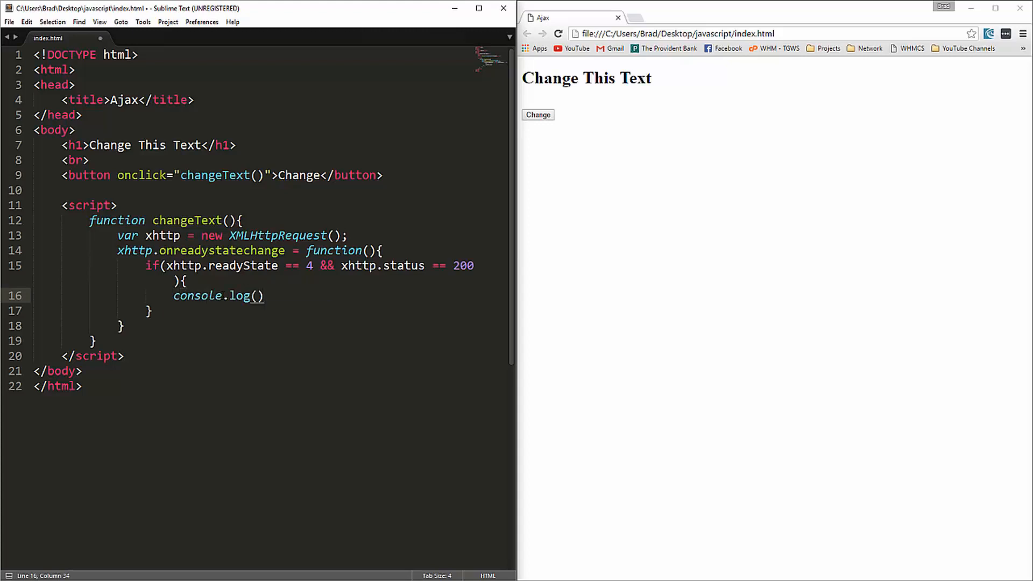
text(;)
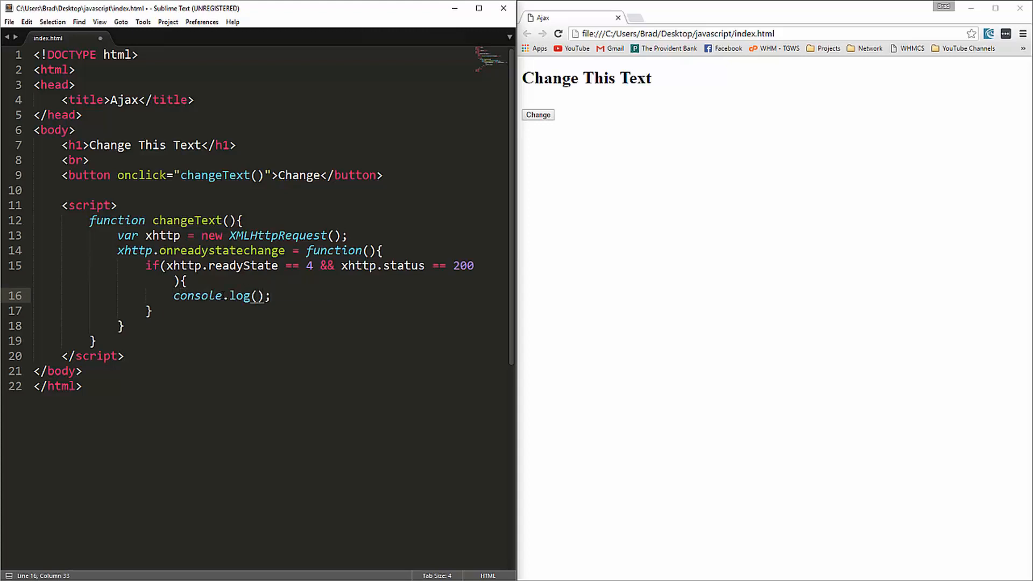
text(xhtto.)
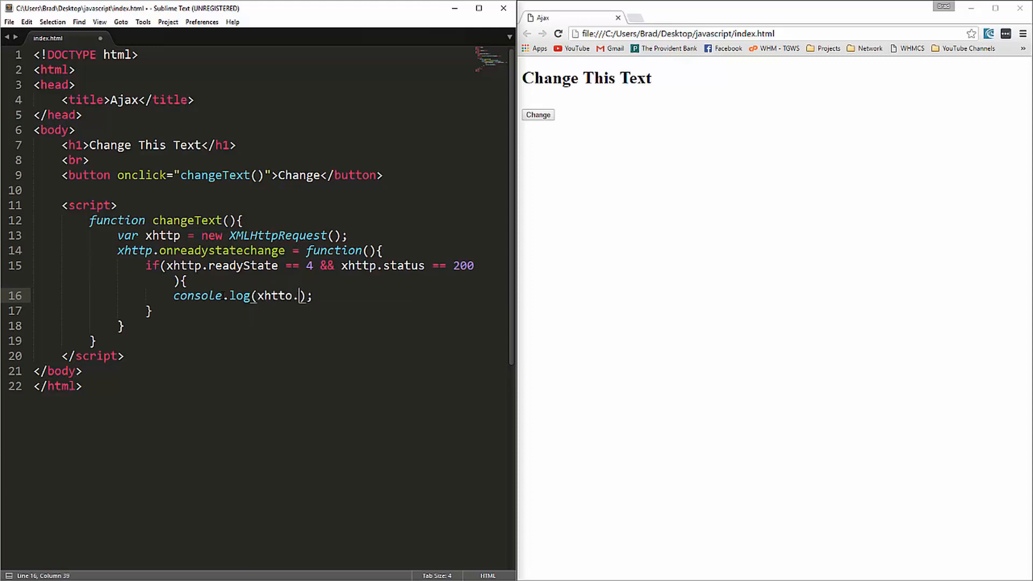
text(response)
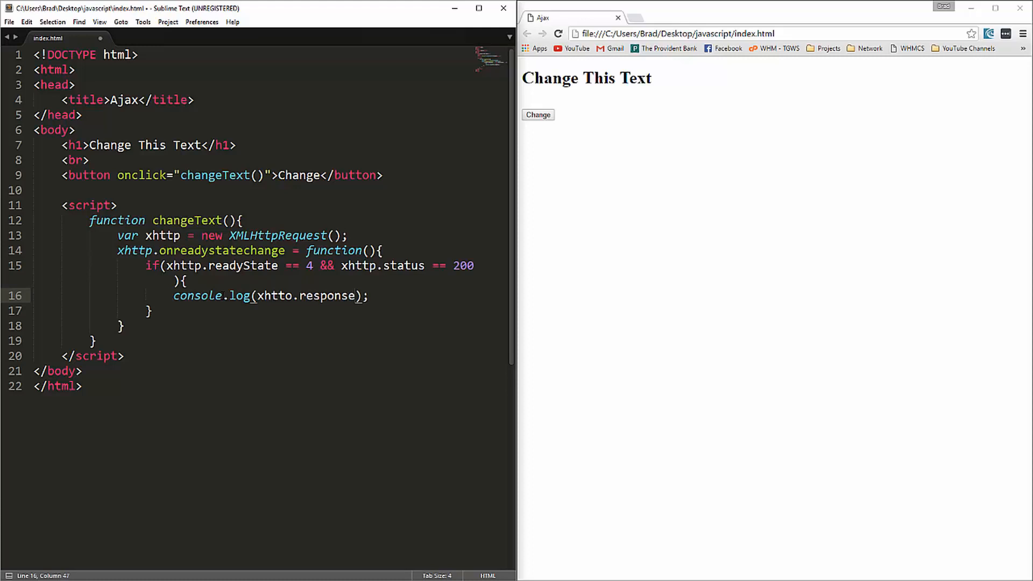
text(Text)
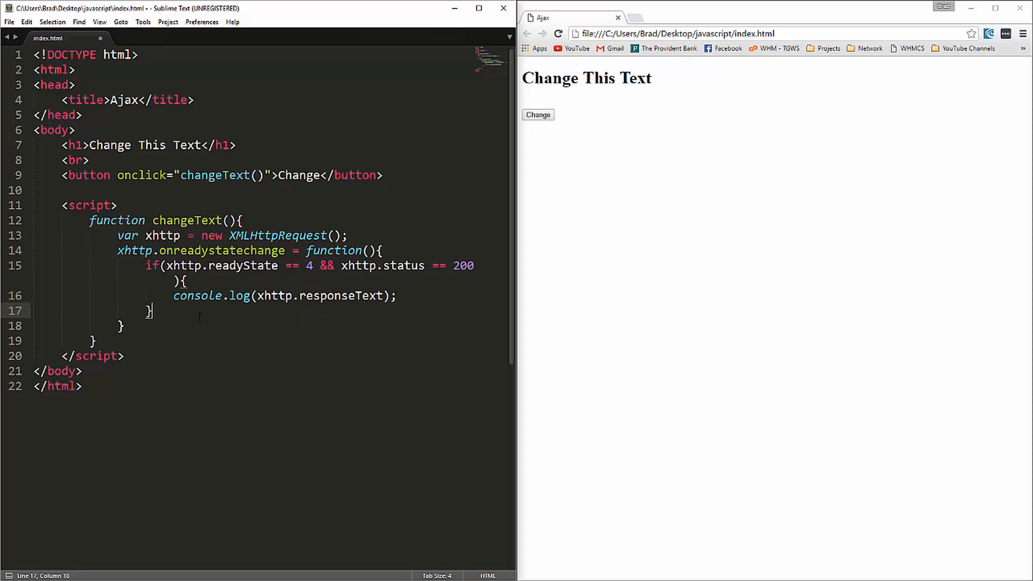
key(enter)
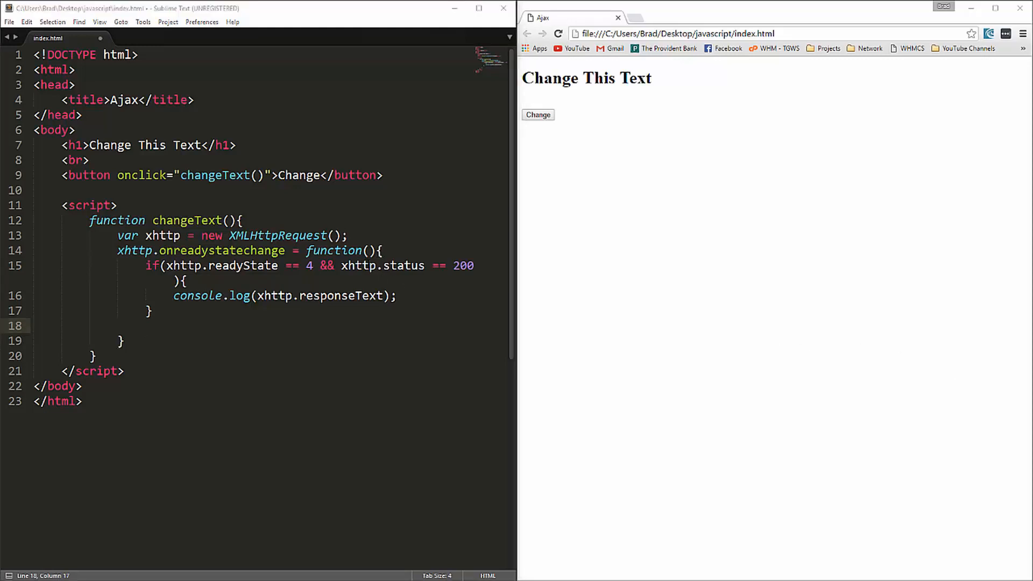
- Add xhttp.open('GET', 'file.txt', true) after the ready-state handler
click(382, 251)
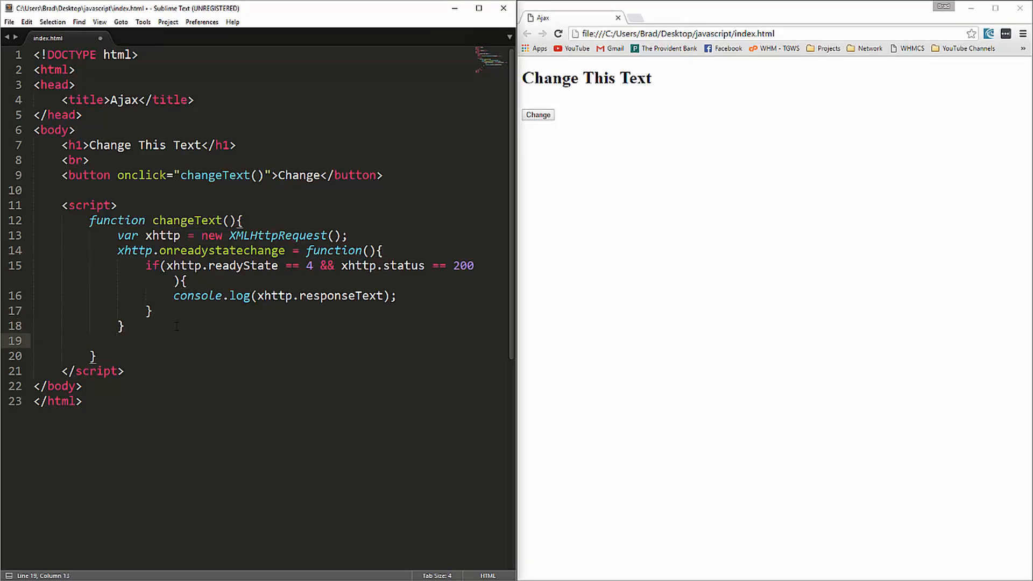
text(xhttp)
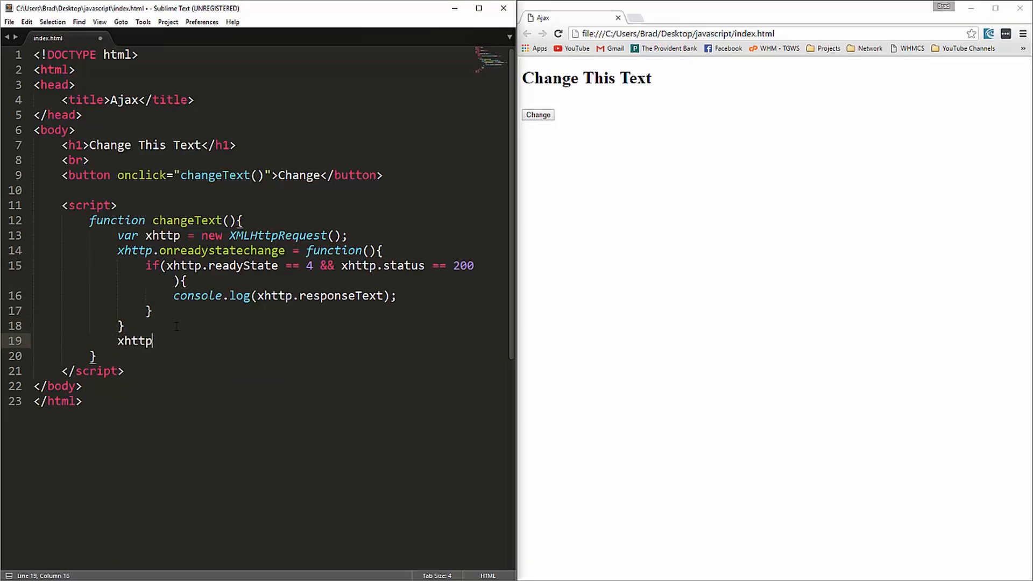
text(.open();)
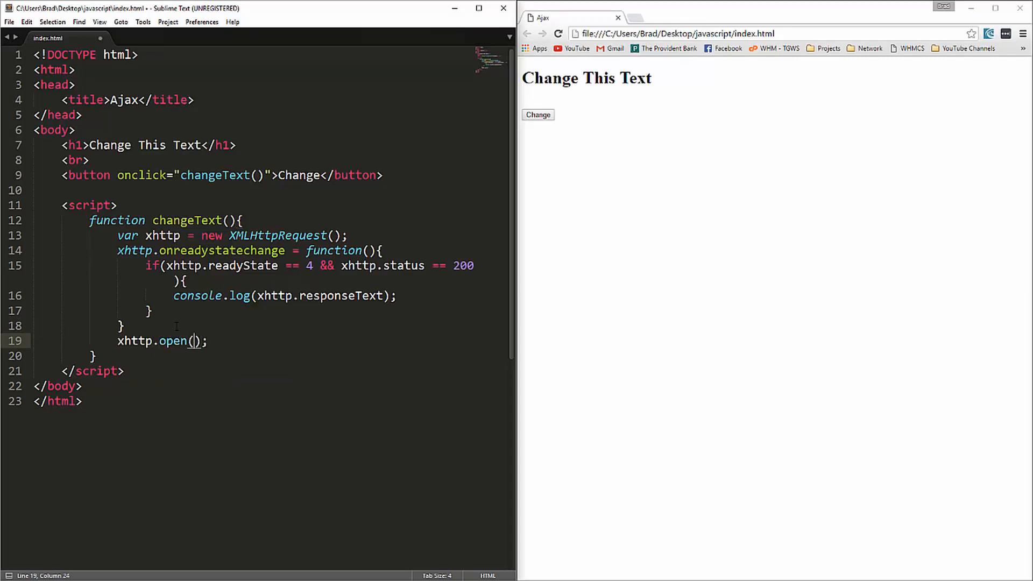
text('GET')
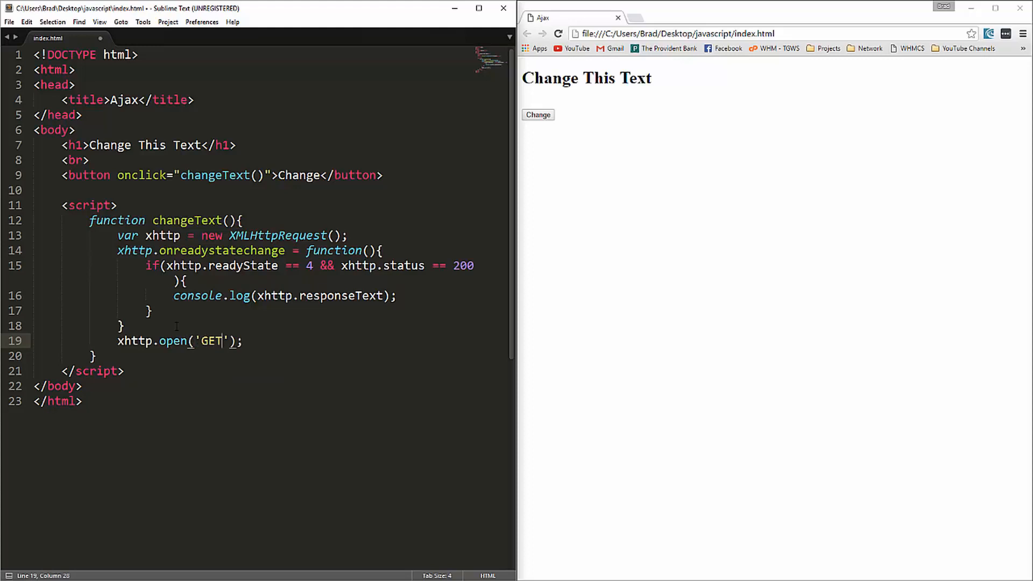
text(,)
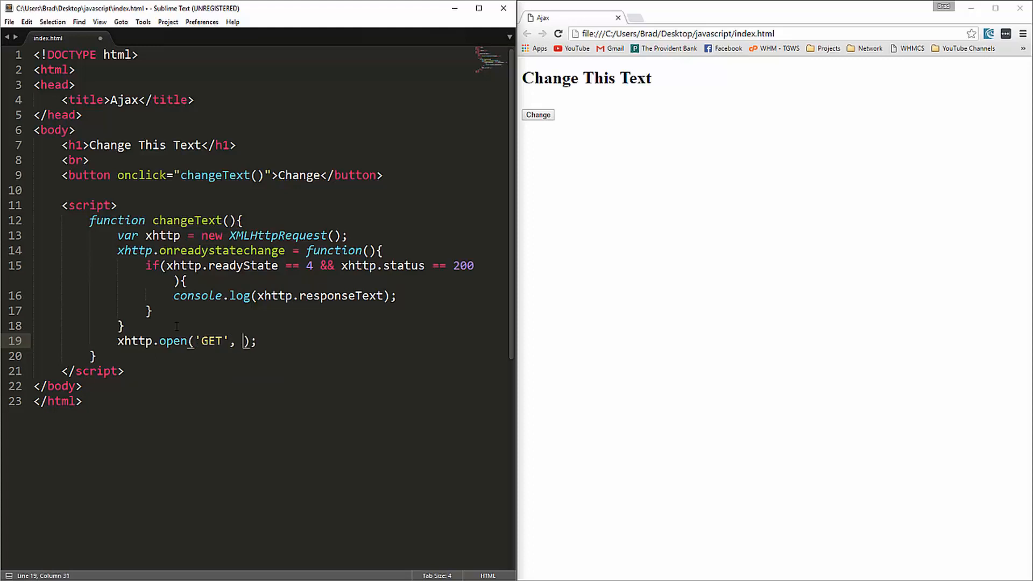
text('')
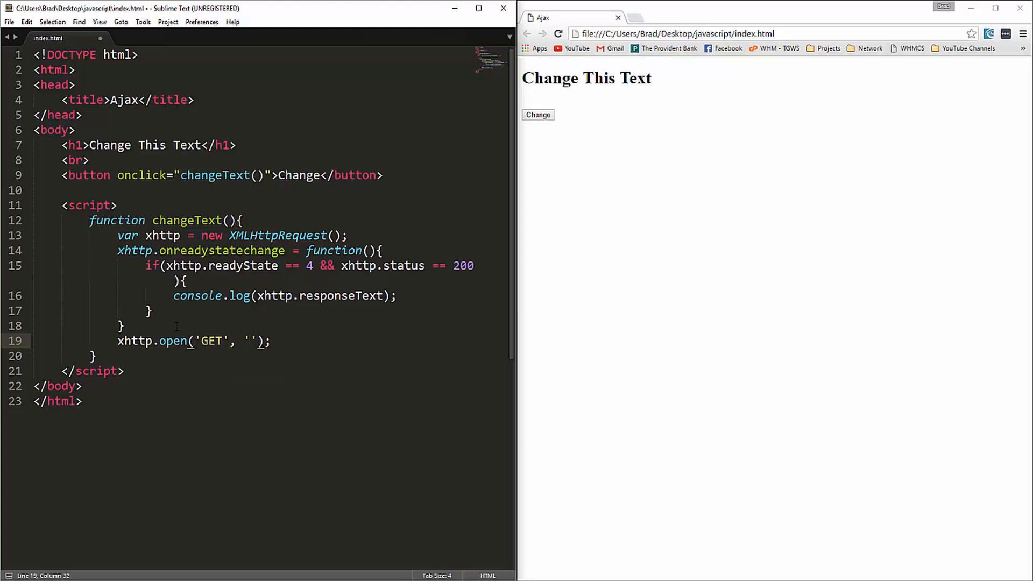
text(file)
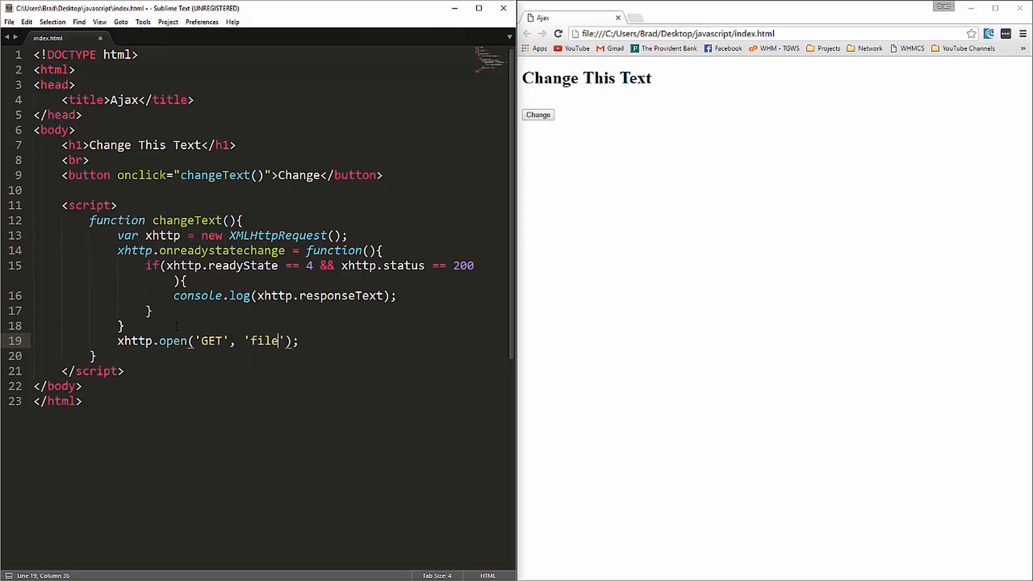
text(.txt)
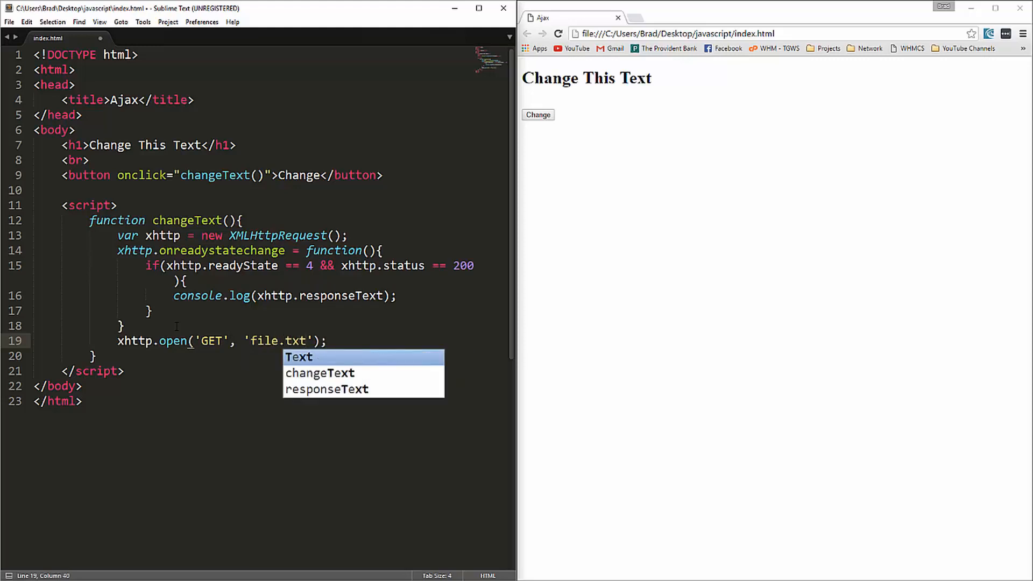
text(, true)
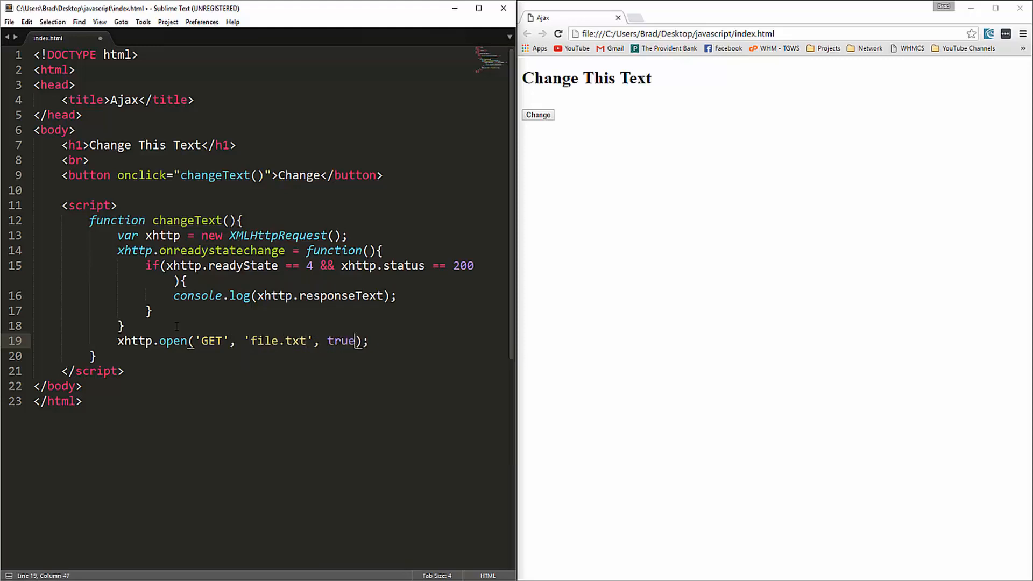
key(enter)
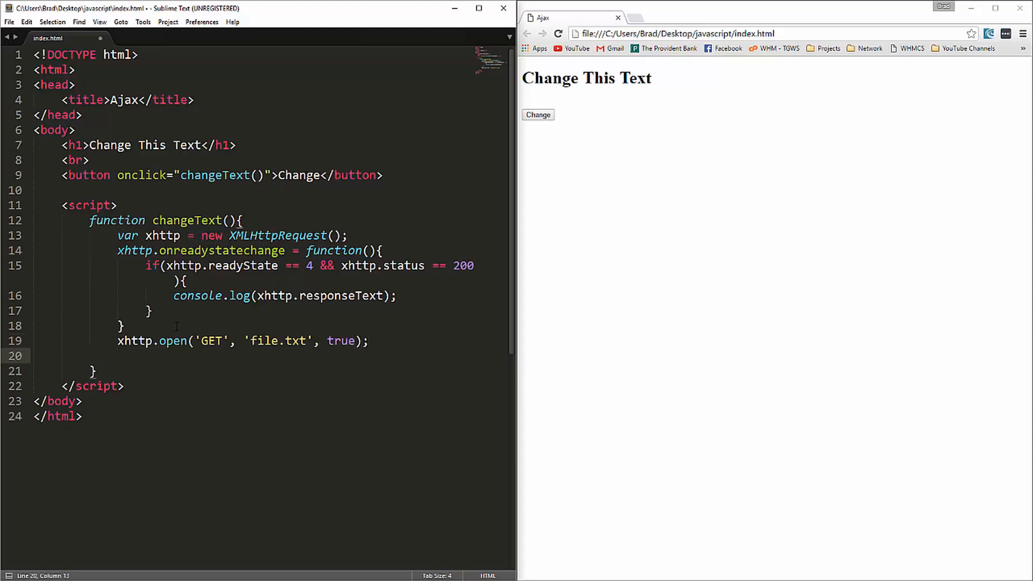
- Add xhttp.send(); on the line after the open call
text(xhttp)
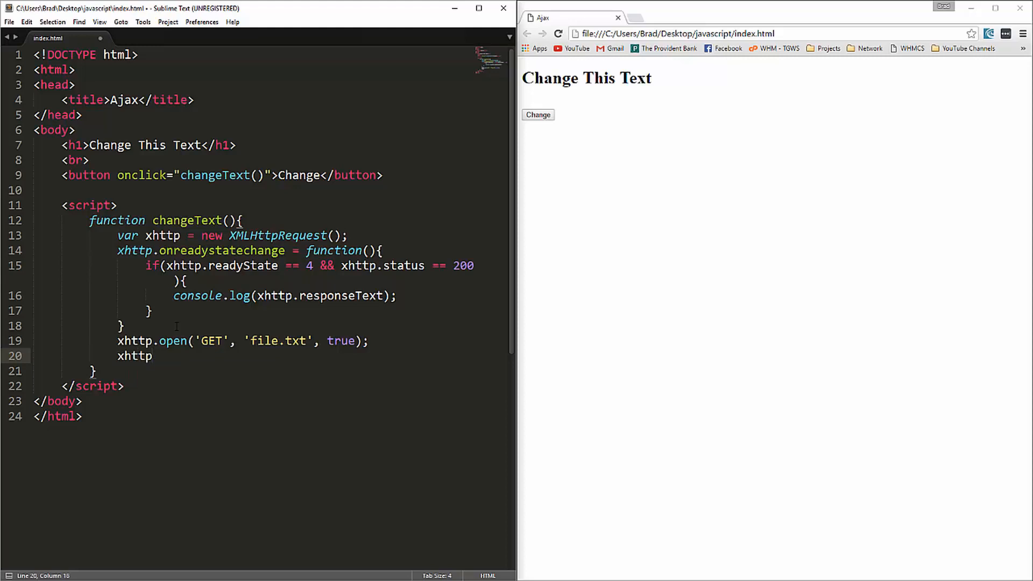
text(.send();)
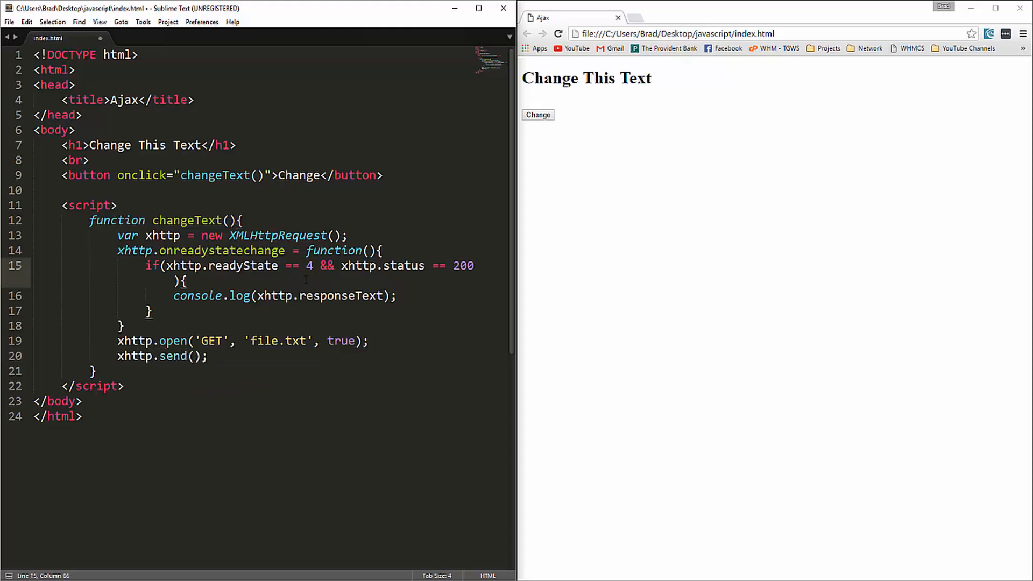
- Save, remove the console.log wrapper around xhttp.responseText, and give the h1 id="mainText"
key(ctrl+s)
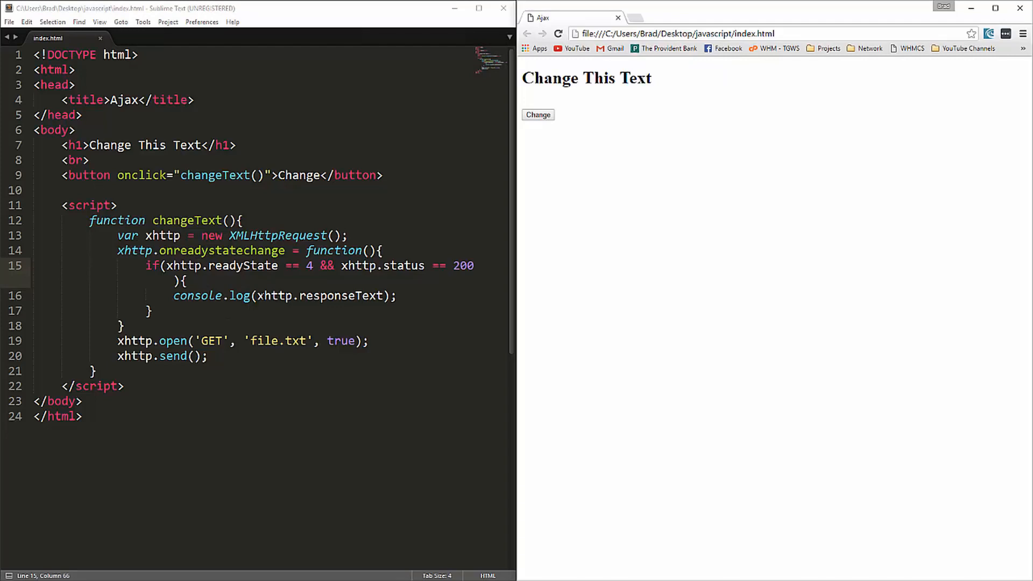
double_click(196, 294)
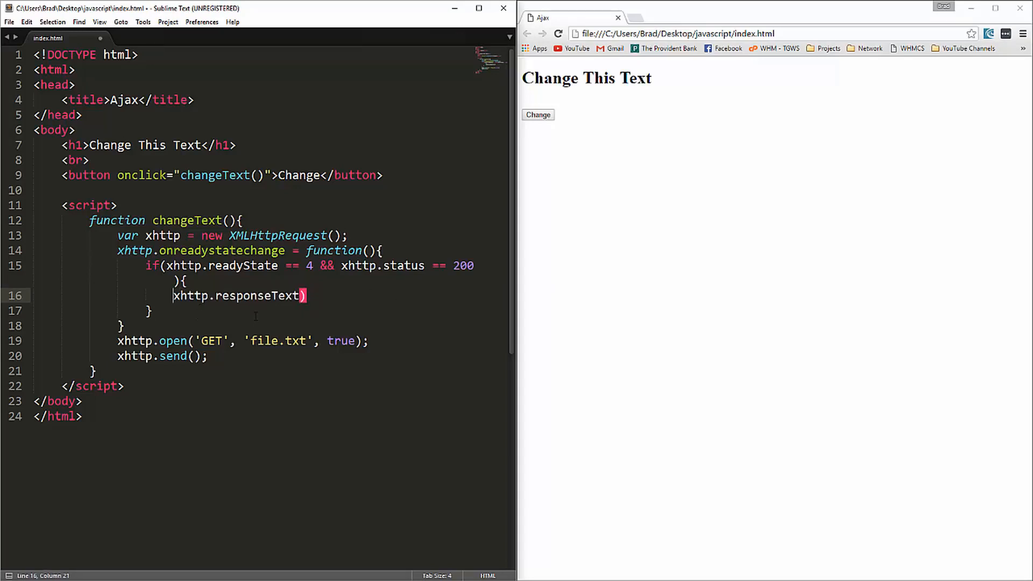
click(76, 130)
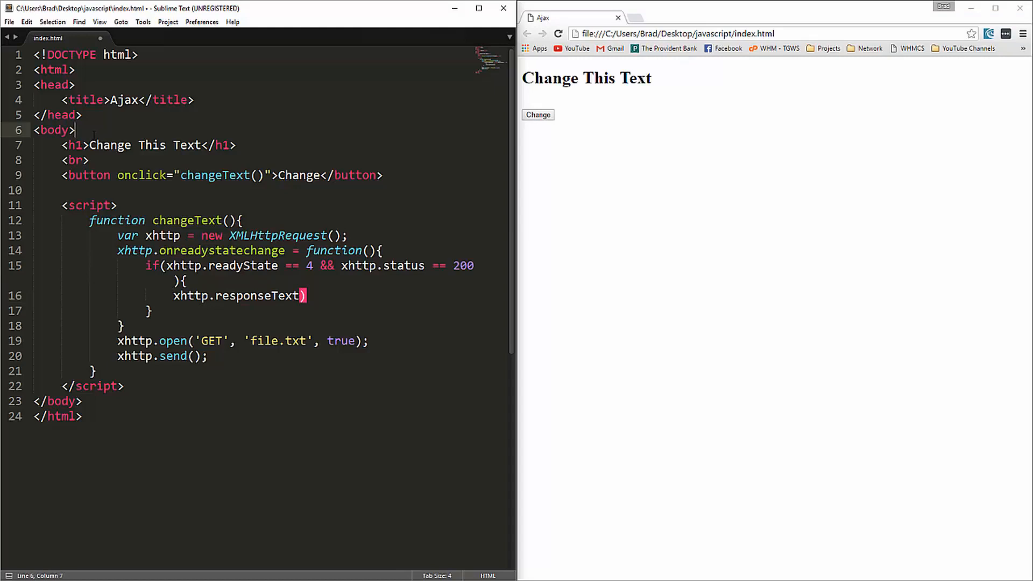
text(id=")
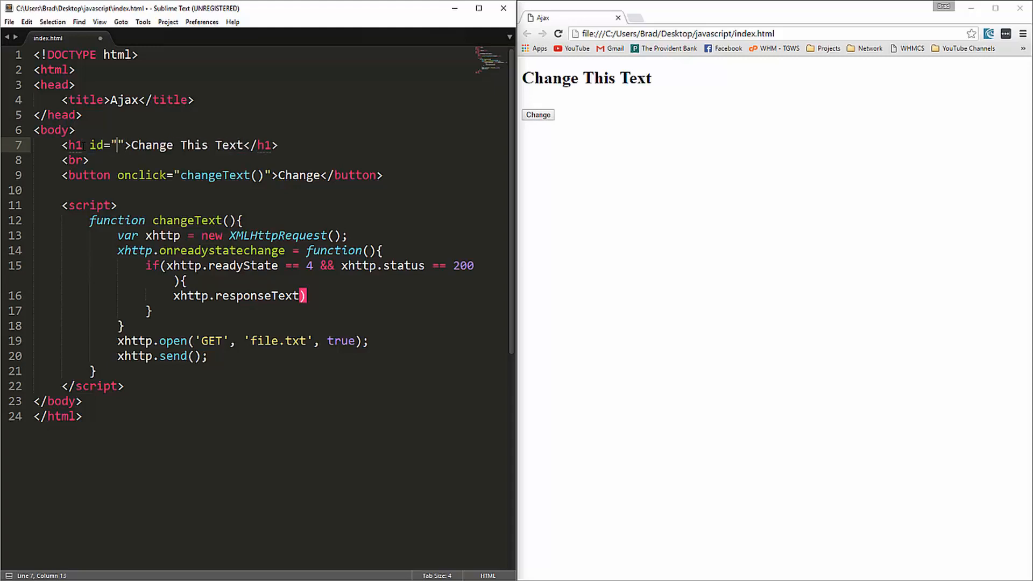
text(c)
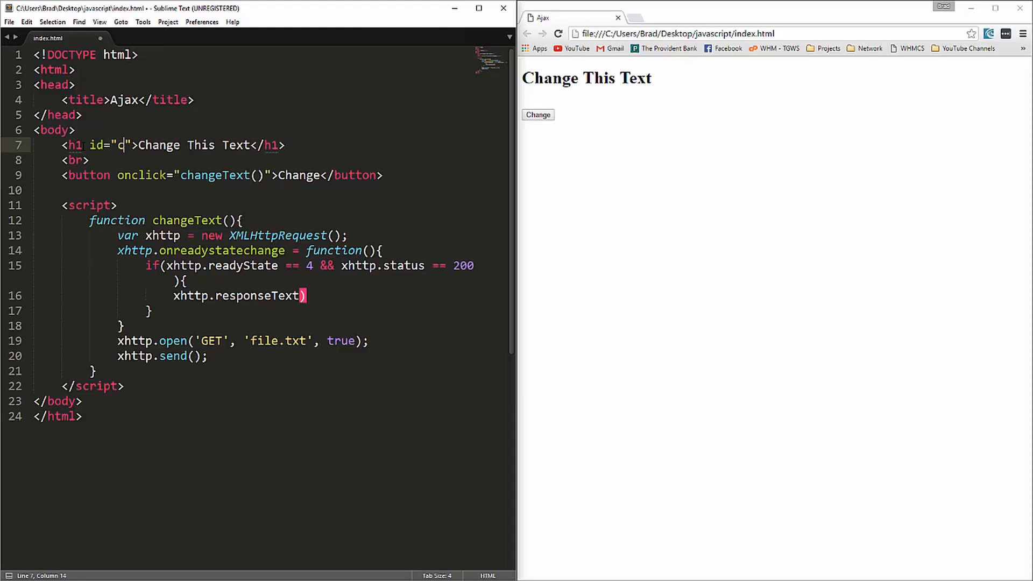
text(mainText)
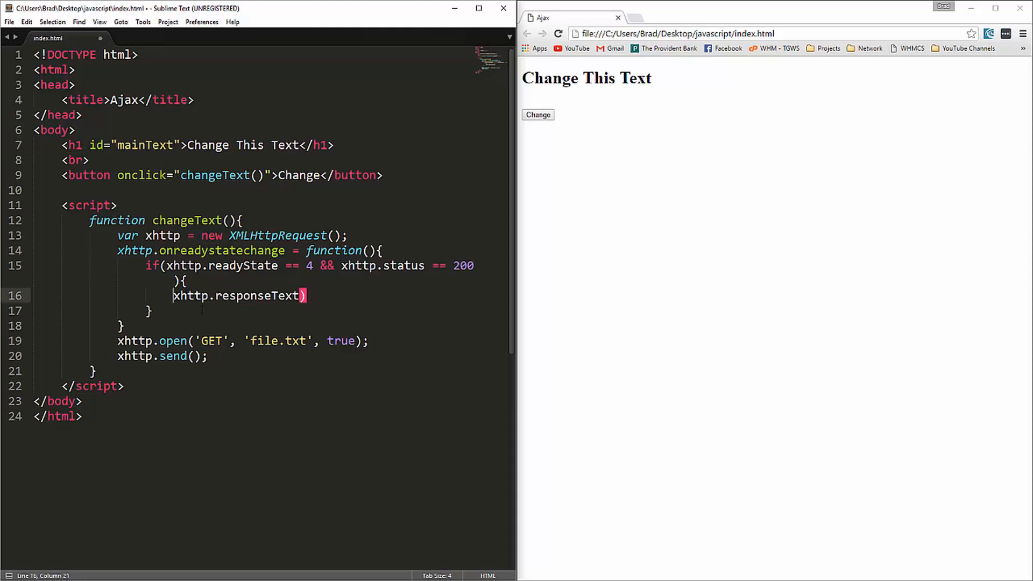
key(BackSpace)
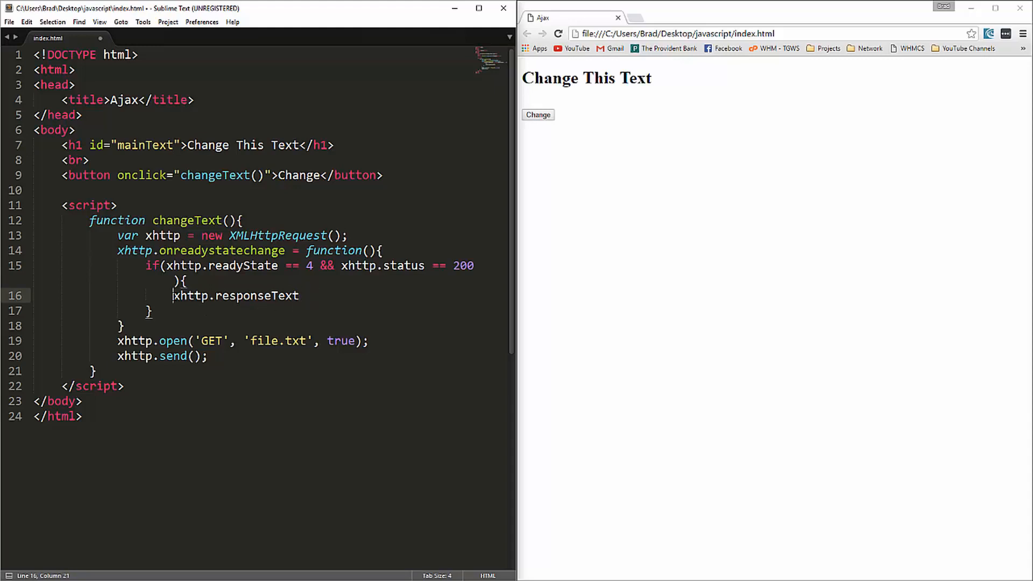
- Set document.getElementById('mainText').innerHTML = xhttp.responseText; and save the file
text(document.getElementById(')
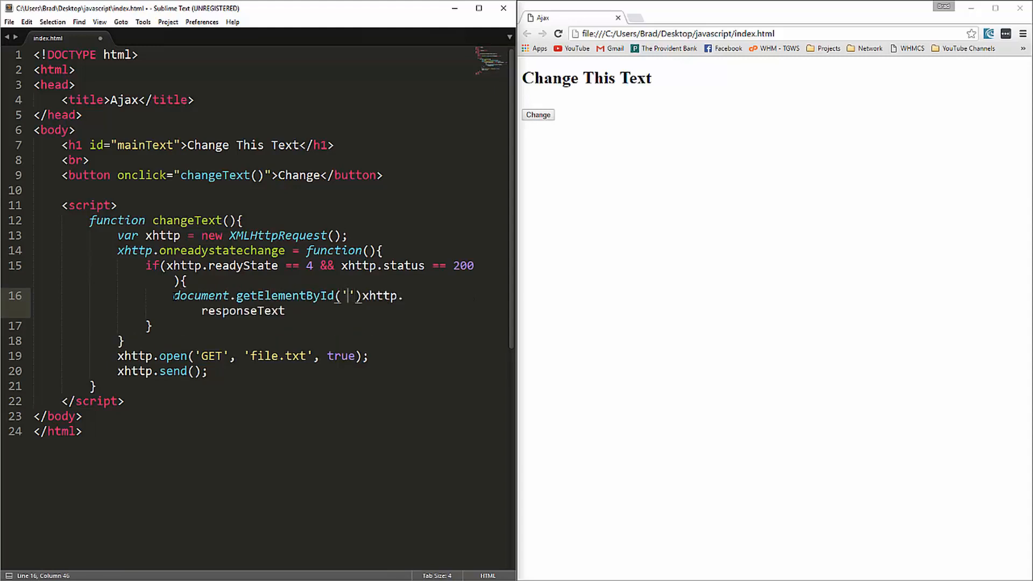
text(mainText)
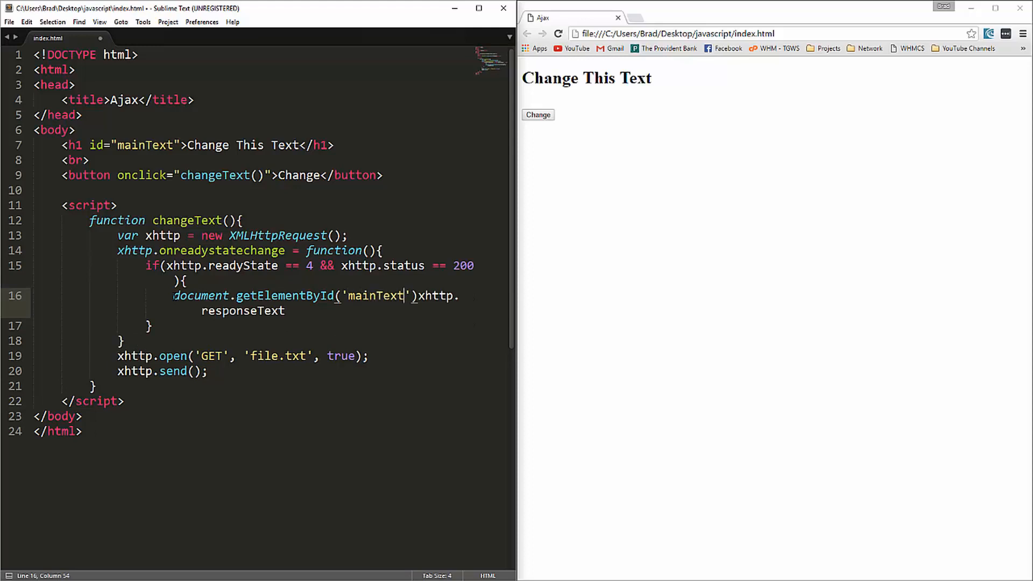
text(.innerHTML)
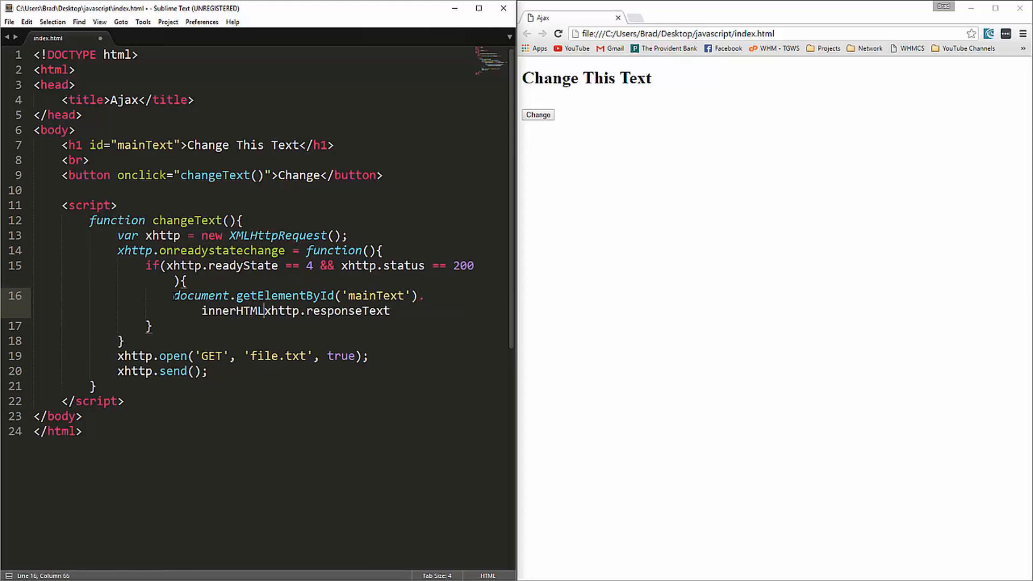
text(=)
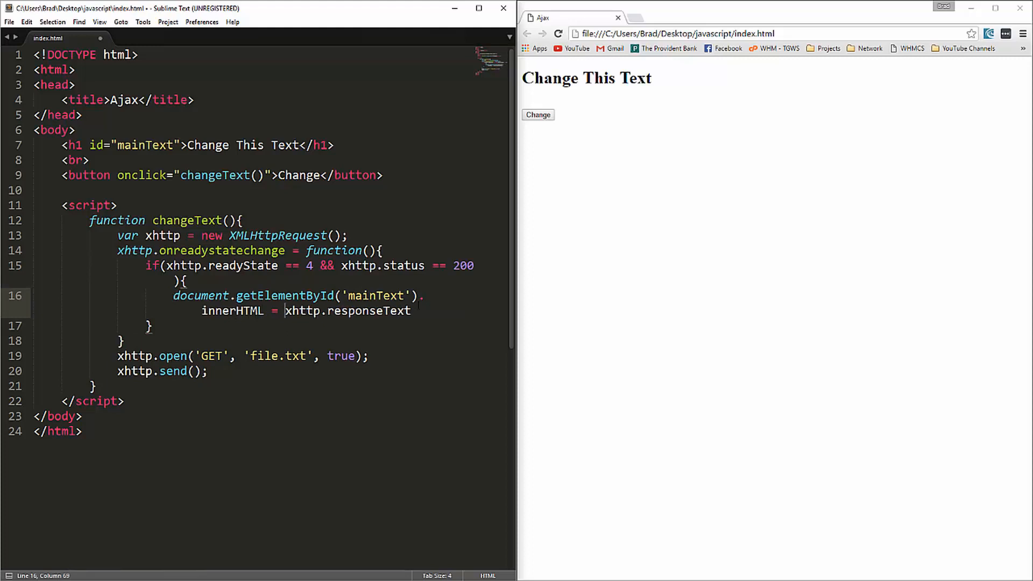
text(;)
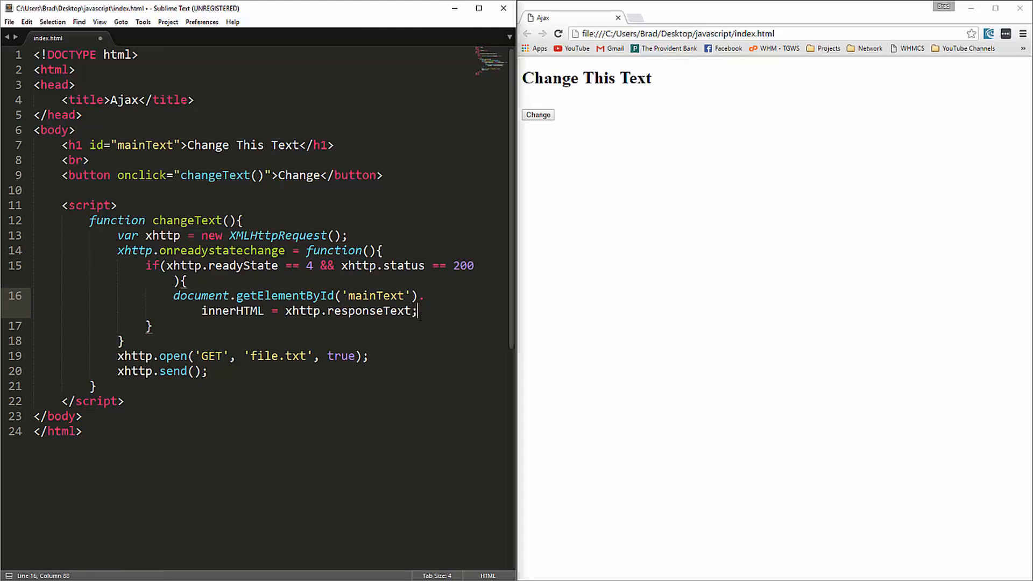
key(ctrl+s)
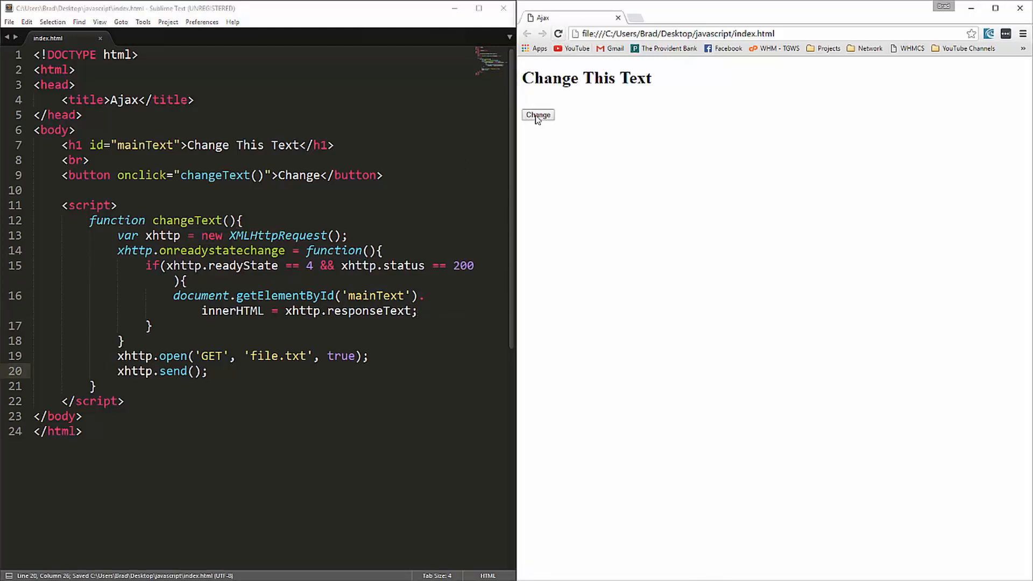
- Try the Change button in Chrome, hit the CORS error, and copy the page address
click(537, 115)
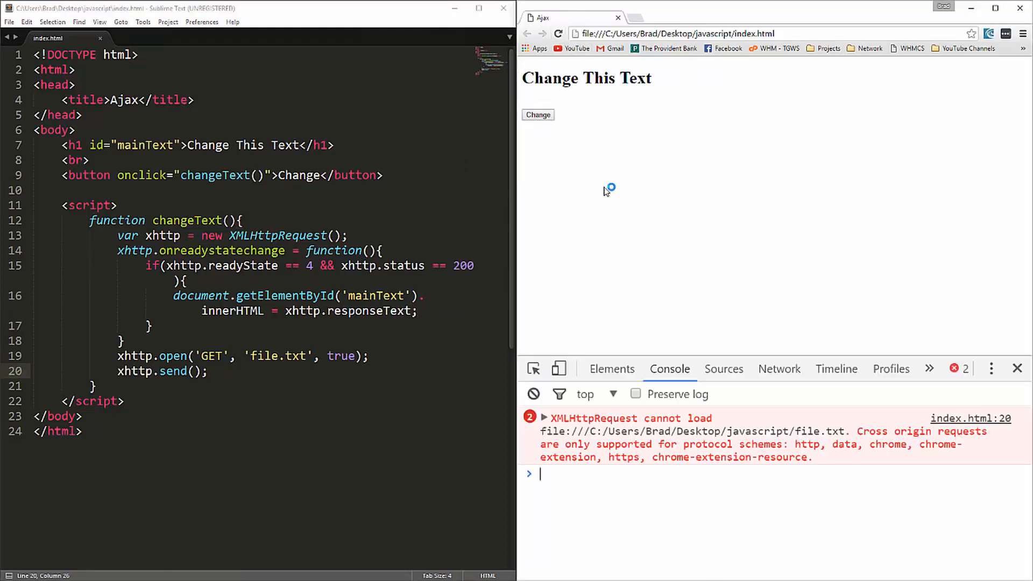
mouse_move(533, 102)
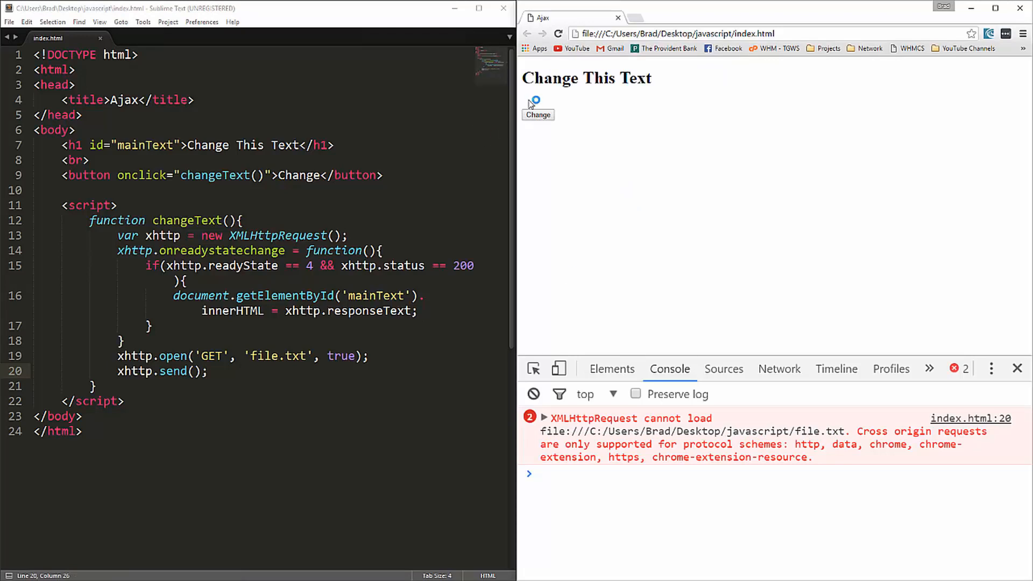
mouse_move(617, 227)
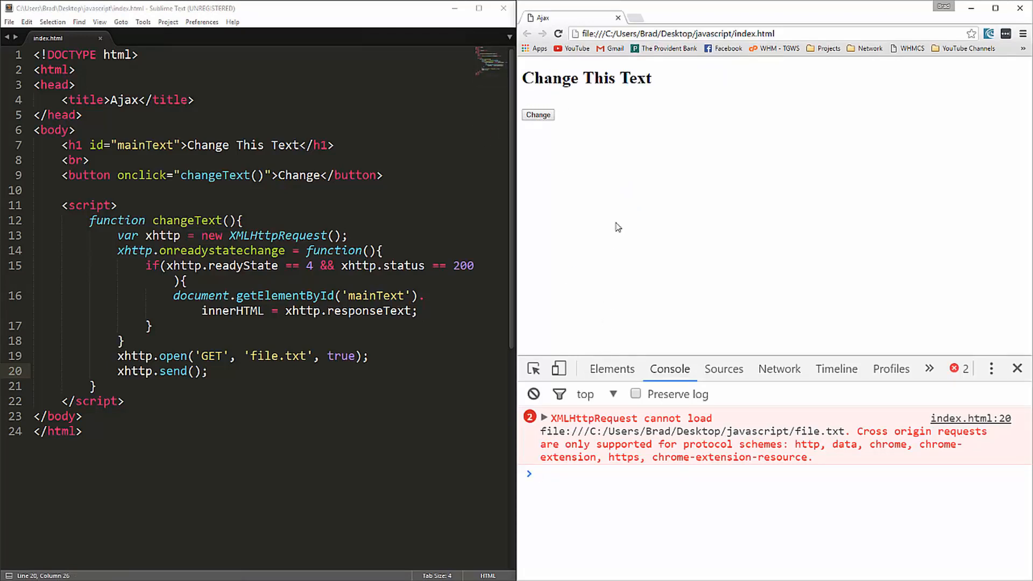
mouse_move(562, 157)
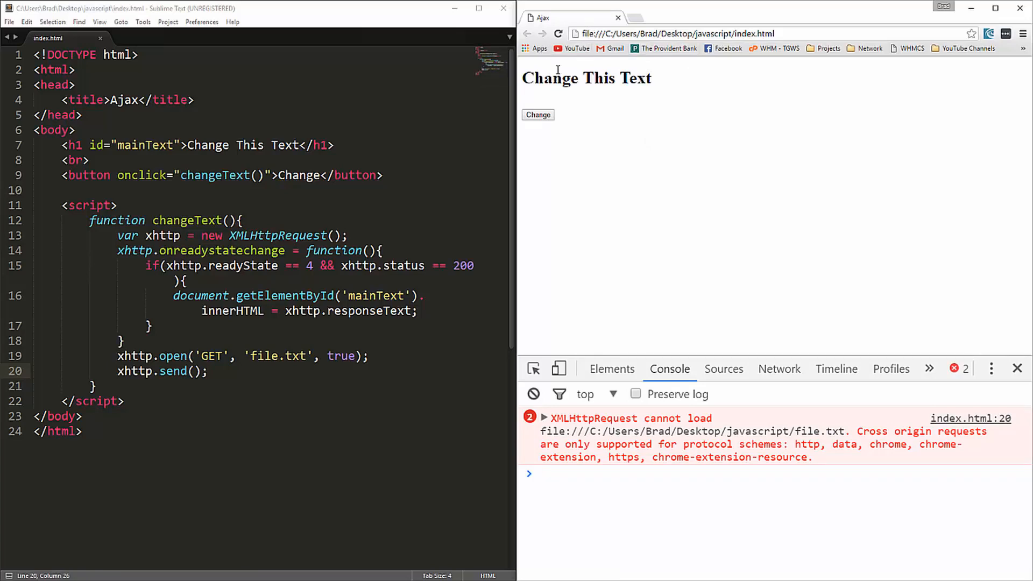
mouse_move(753, 113)
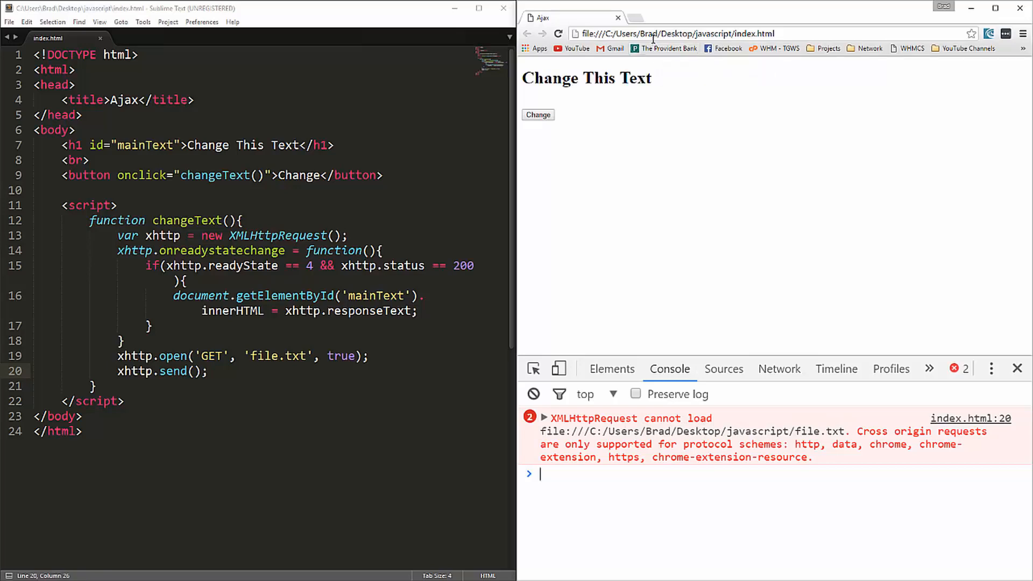
click(675, 34)
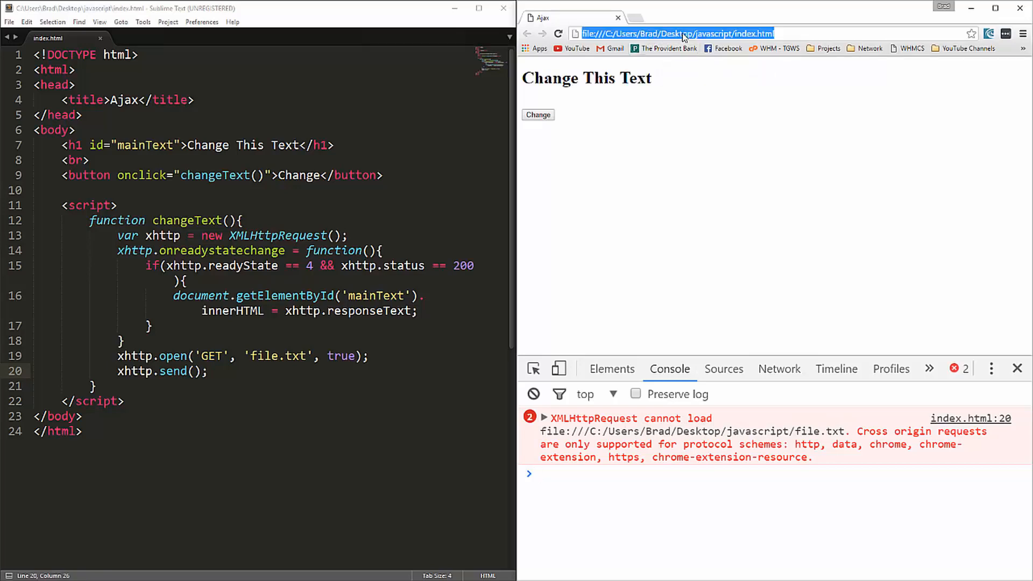
right_click(671, 34)
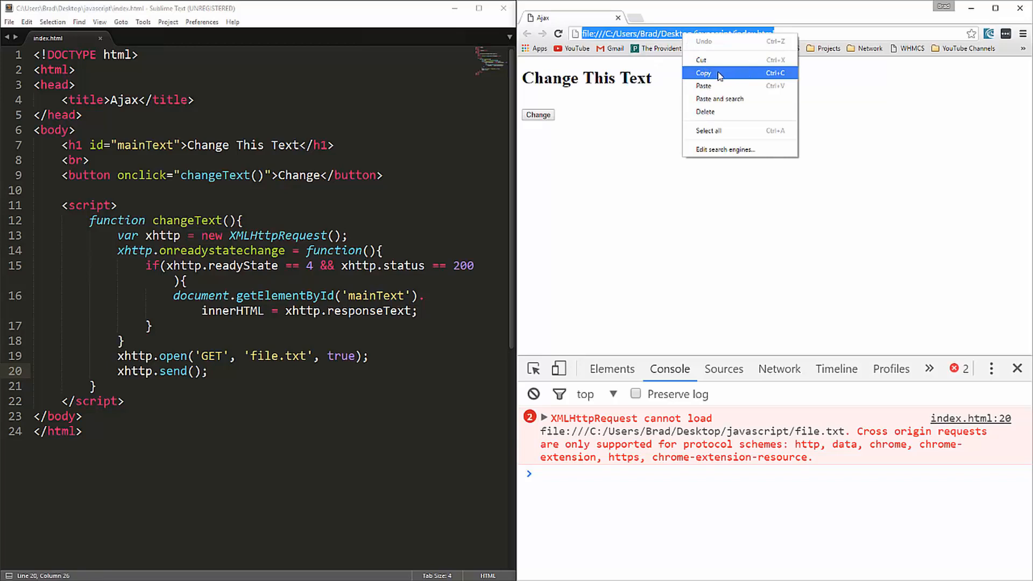
click(702, 72)
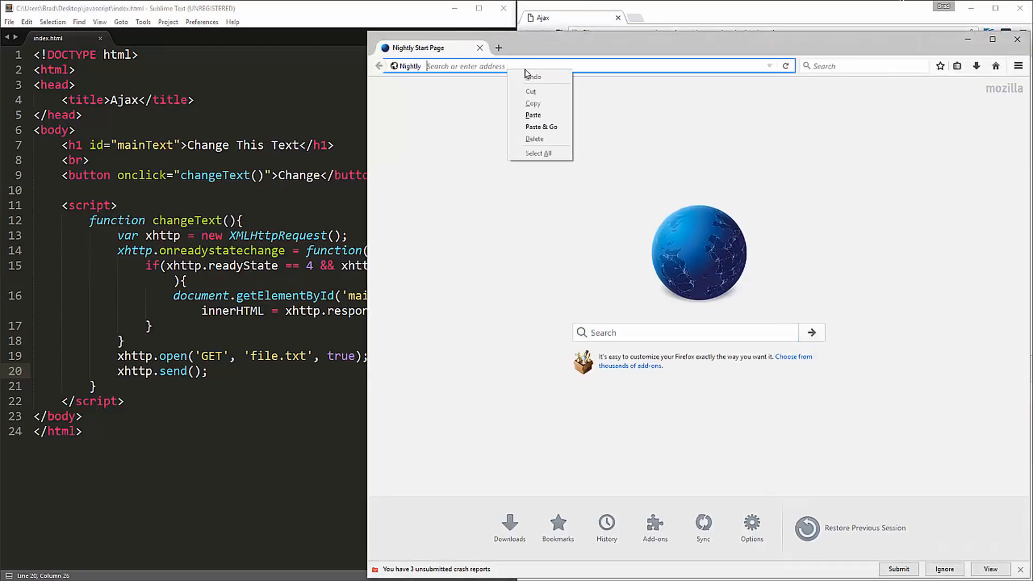
- Load the copied index.html address in Firefox Nightly and trigger Change so the heading shows file.txt's text
click(541, 127)
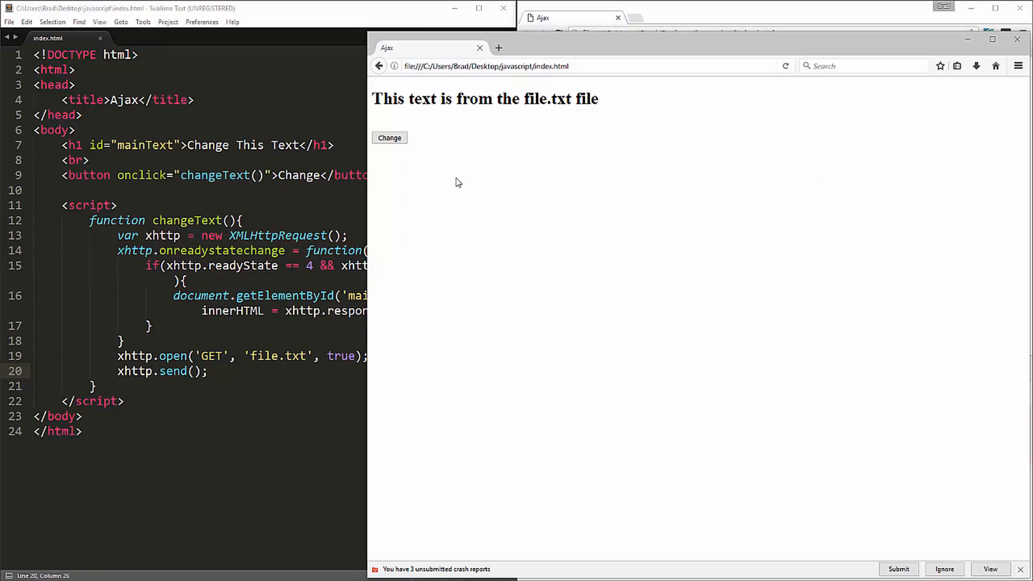
mouse_move(488, 187)
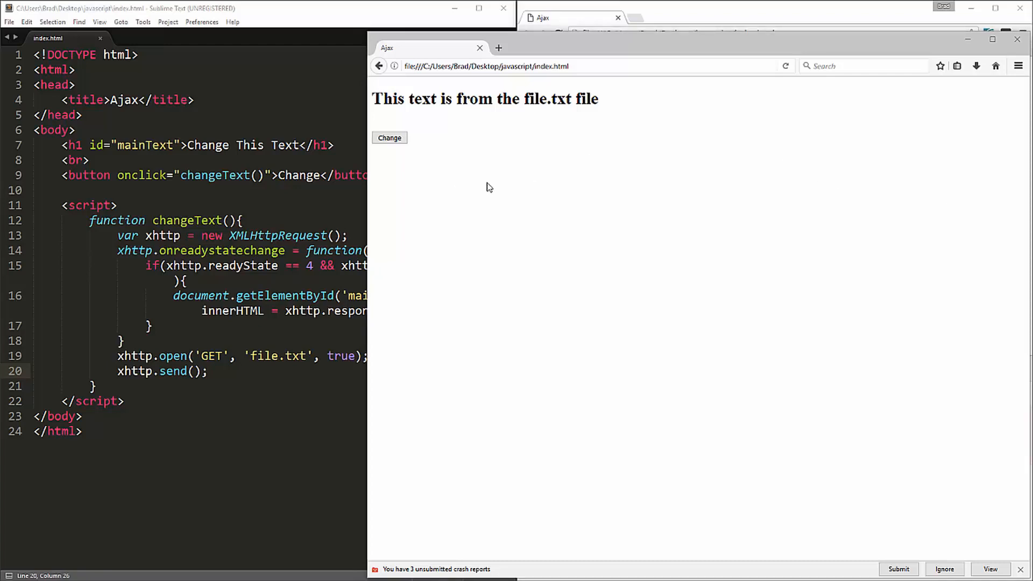